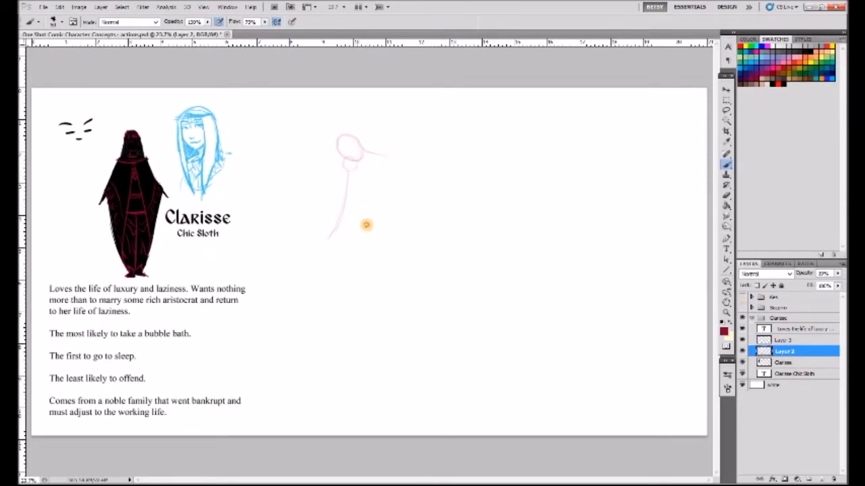
Rough Clarisse's seated head and face, then darken the sweeping cloak edge, feet and knee.
left_click_drag(365, 223, 384, 246)
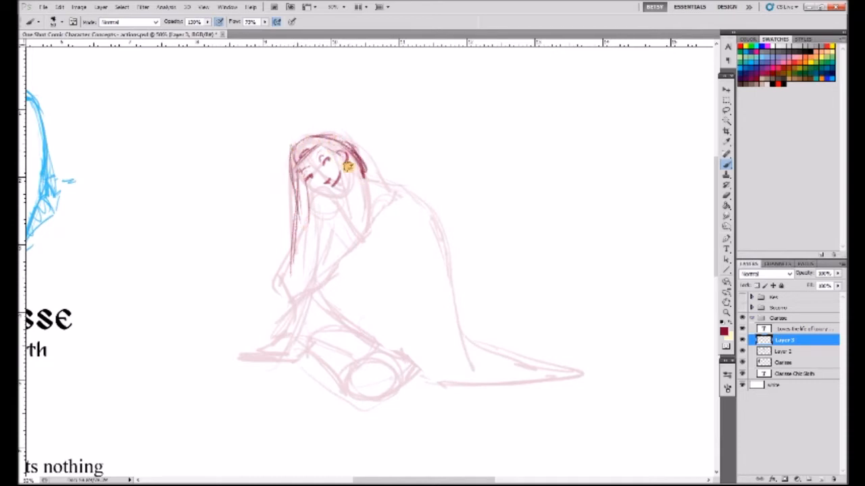
left_click_drag(351, 165, 406, 210)
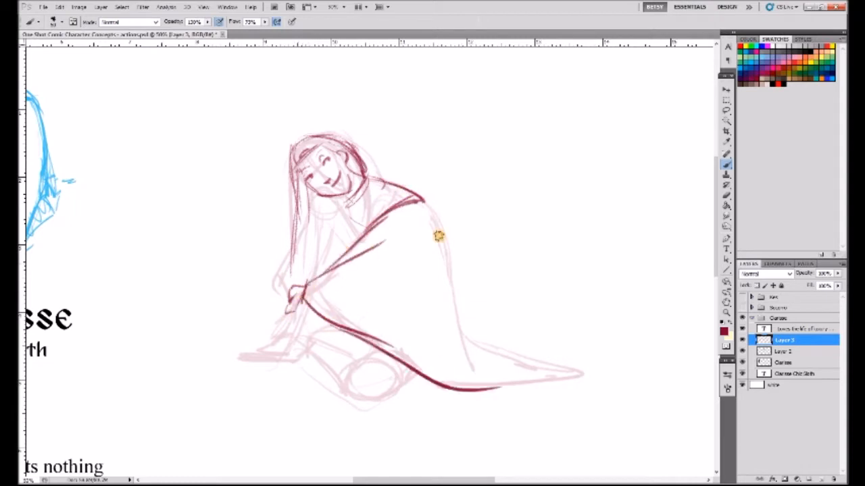
left_click_drag(435, 236, 327, 318)
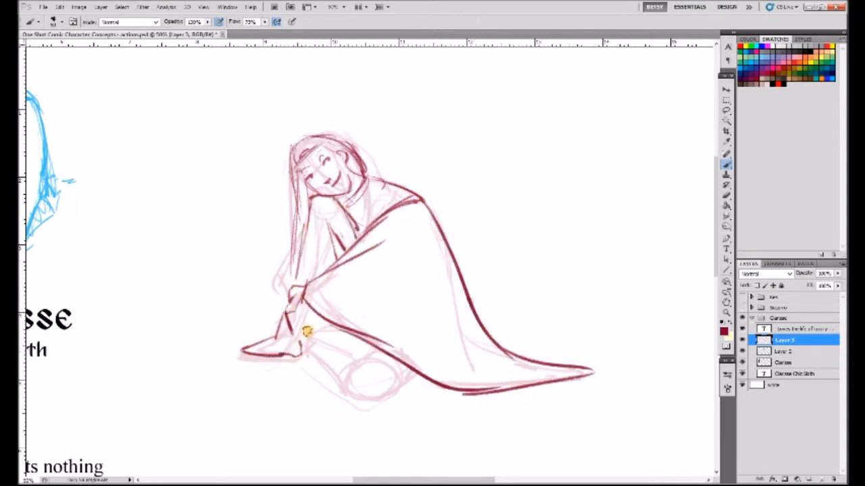
left_click_drag(308, 331, 368, 395)
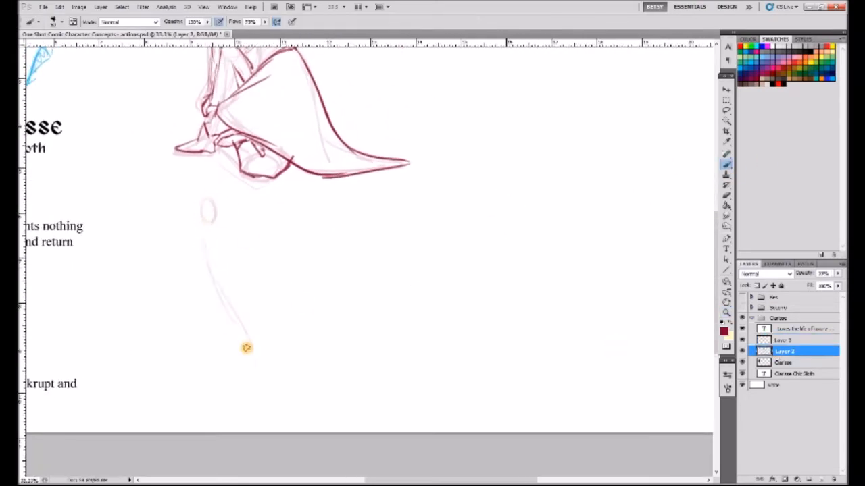
Rough in the standing figure's gesture, legs and head, darkening the hood and face profile.
left_click_drag(246, 347, 227, 313)
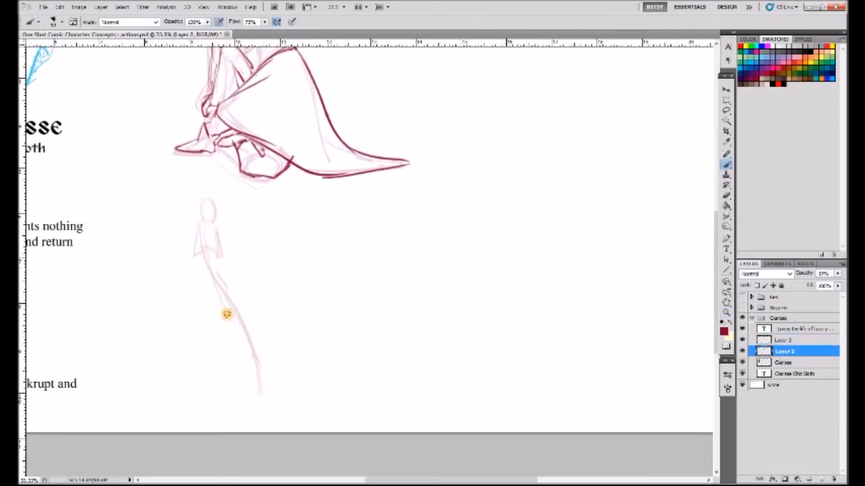
left_click_drag(226, 314, 232, 358)
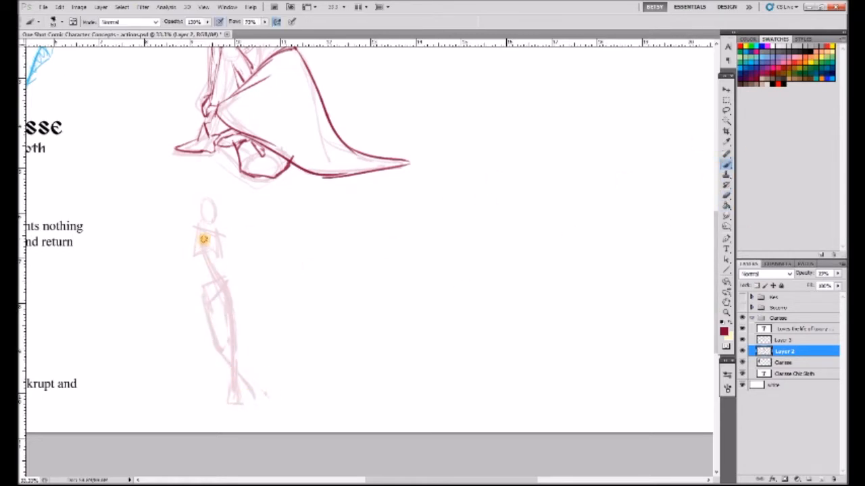
left_click_drag(202, 240, 192, 314)
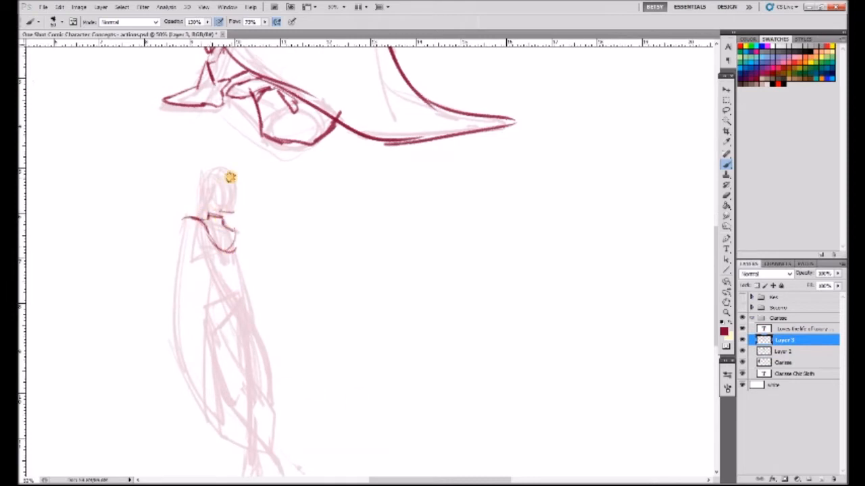
left_click_drag(223, 178, 232, 230)
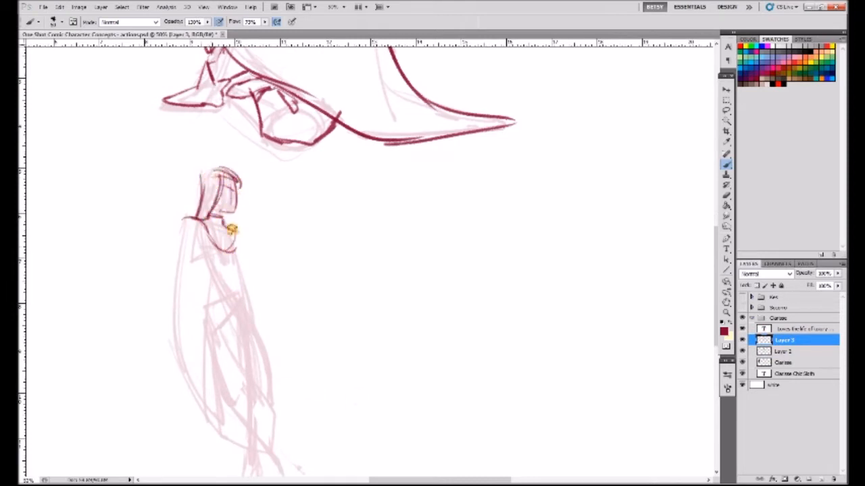
left_click_drag(230, 229, 233, 270)
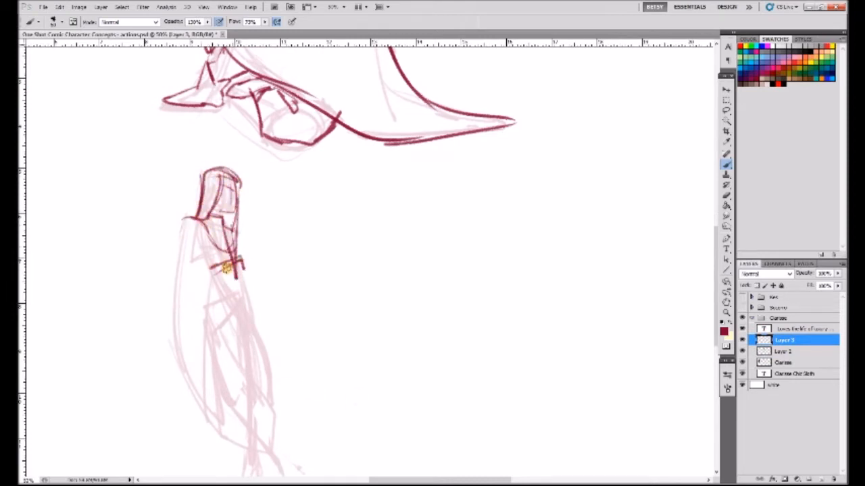
Ink the robe's long back line, front edge, hem at the feet and lower folds.
scroll("down", 3)
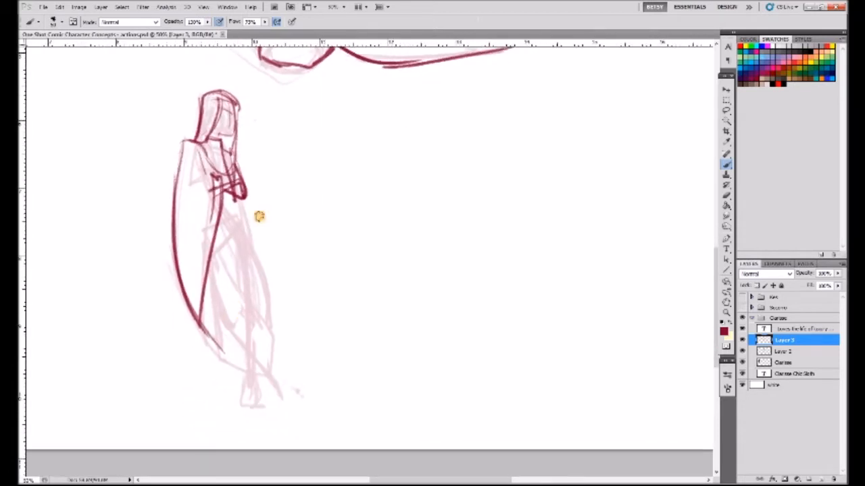
left_click_drag(219, 213, 281, 354)
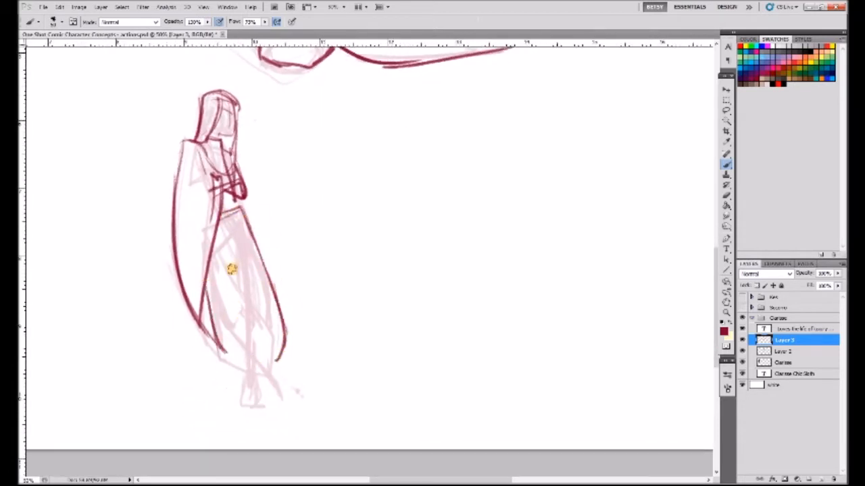
left_click_drag(230, 270, 270, 362)
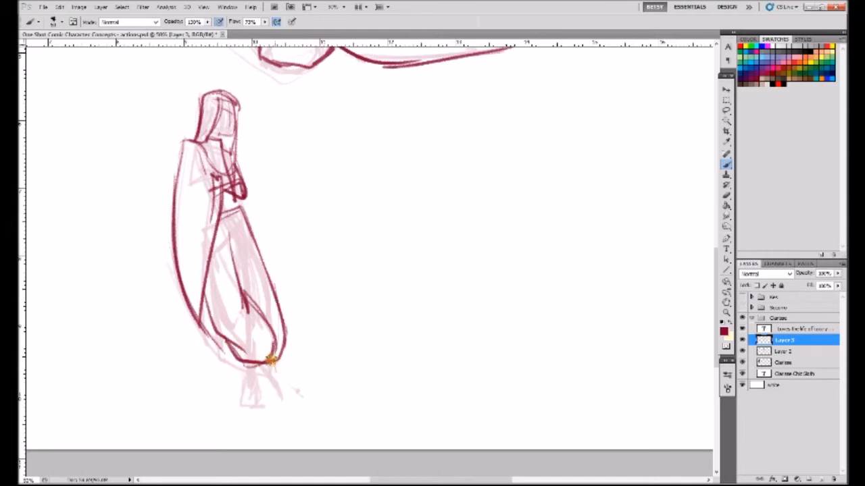
left_click_drag(270, 362, 243, 367)
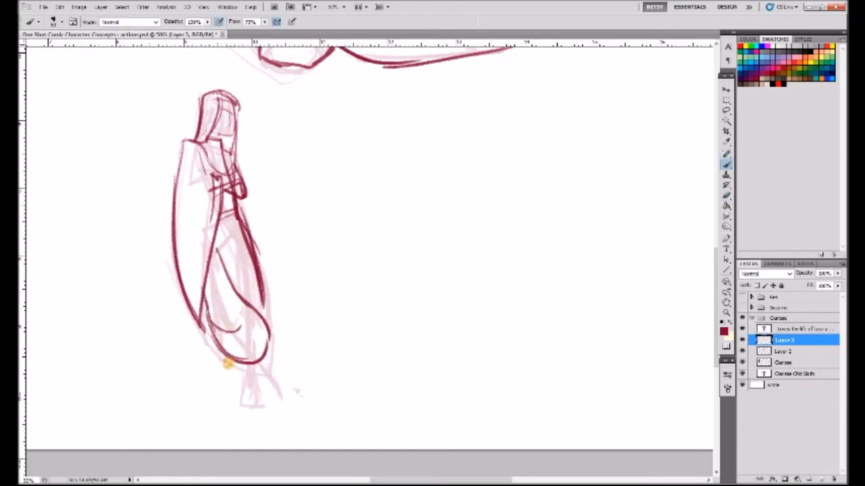
left_click_drag(229, 365, 294, 394)
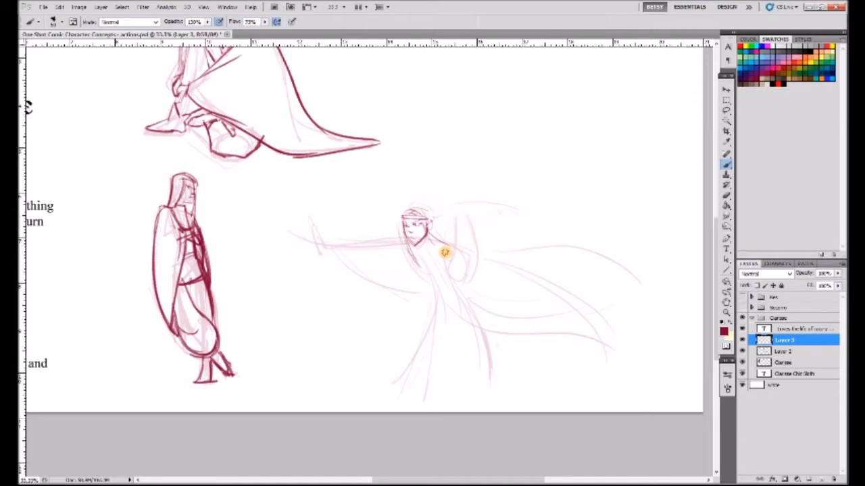
Rough the outstretched-arm pose and darken its face, trailing sleeve, torso and sash.
left_click_drag(445, 253, 456, 270)
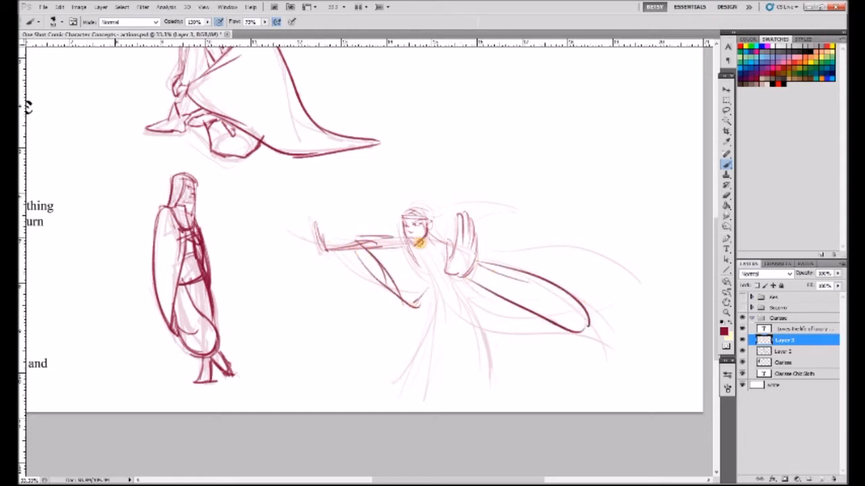
left_click_drag(419, 256, 466, 317)
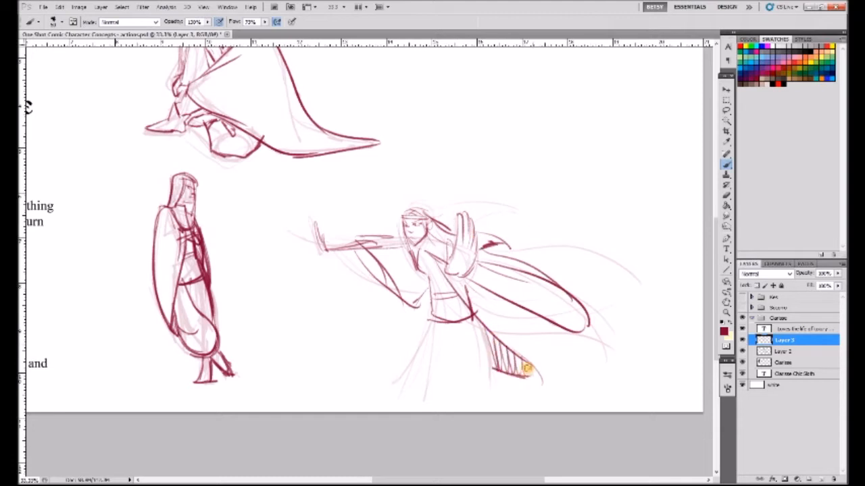
left_click_drag(527, 367, 479, 375)
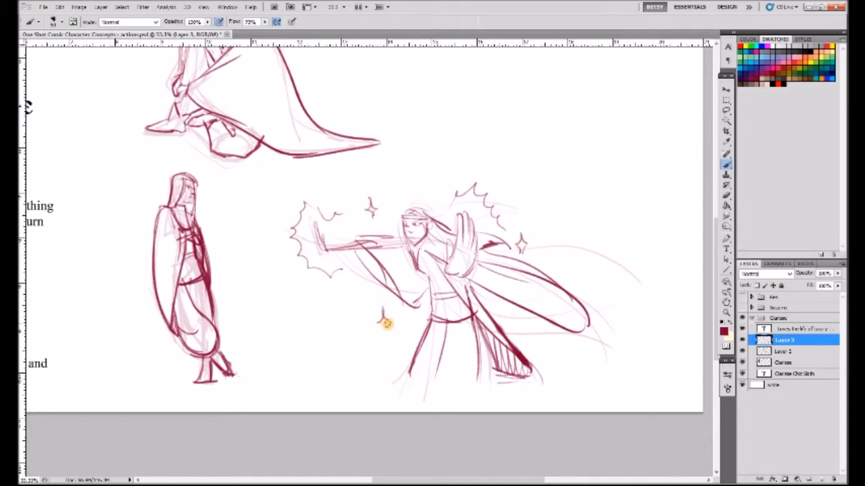
scroll("down", 3)
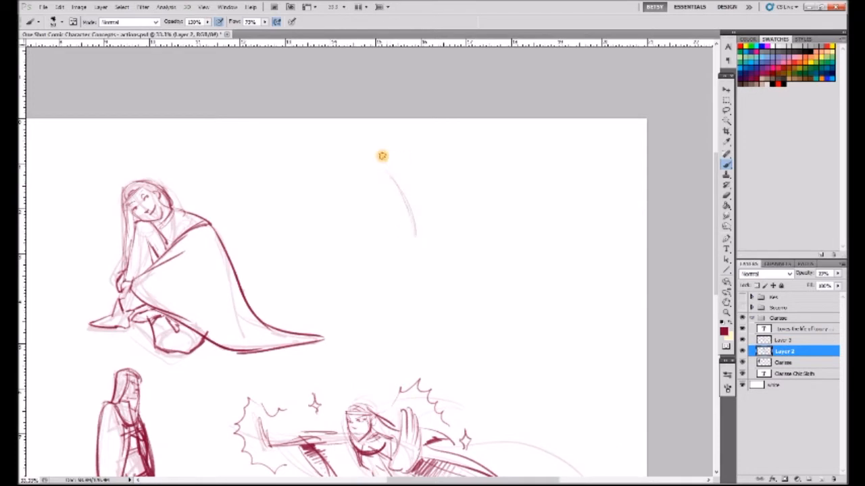
Rough in the lunging figure's gesture, body, head and raised hand above the action sketch.
left_click_drag(381, 156, 402, 187)
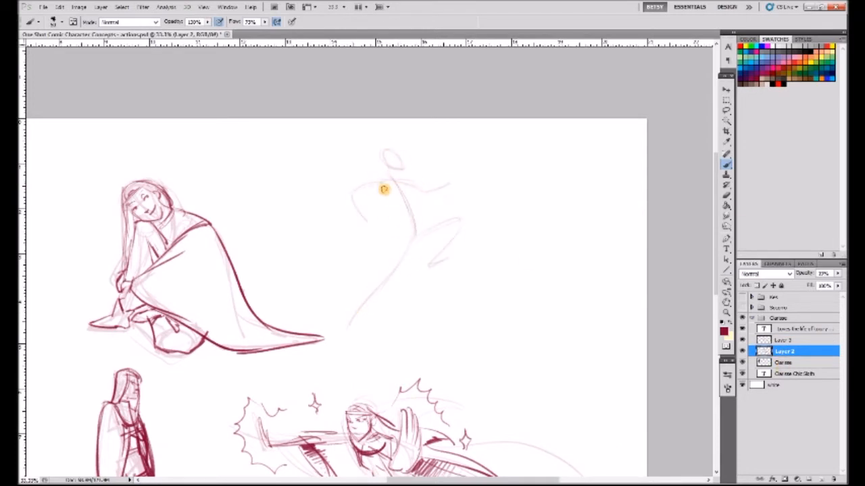
left_click_drag(383, 189, 425, 239)
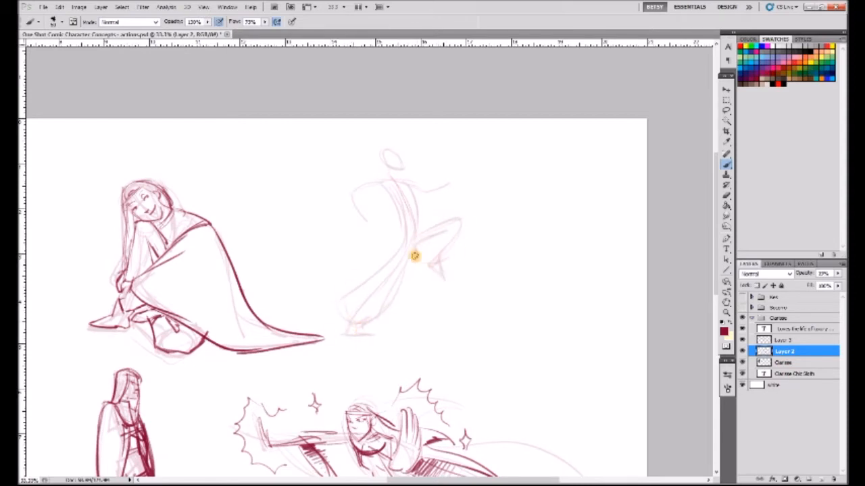
left_click_drag(416, 257, 392, 189)
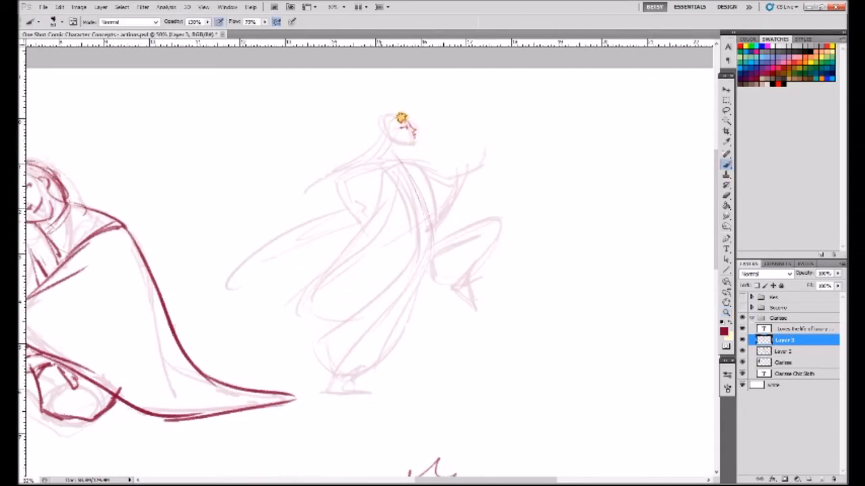
left_click_drag(403, 120, 394, 157)
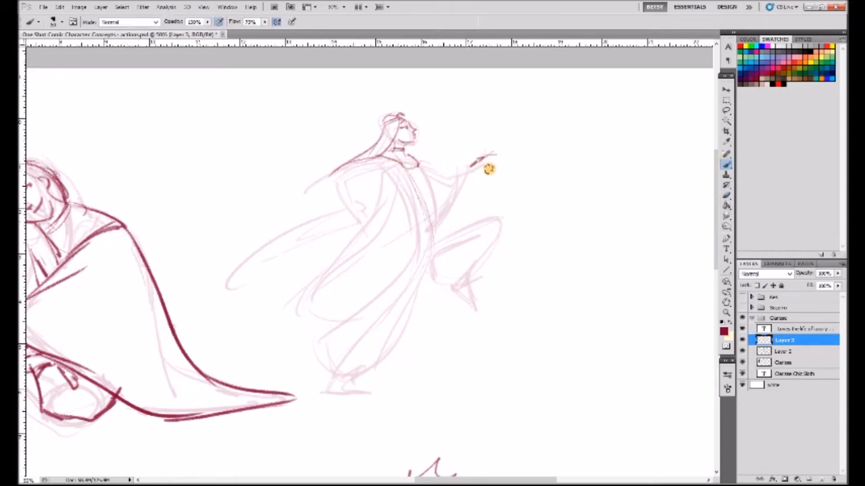
left_click_drag(486, 169, 344, 196)
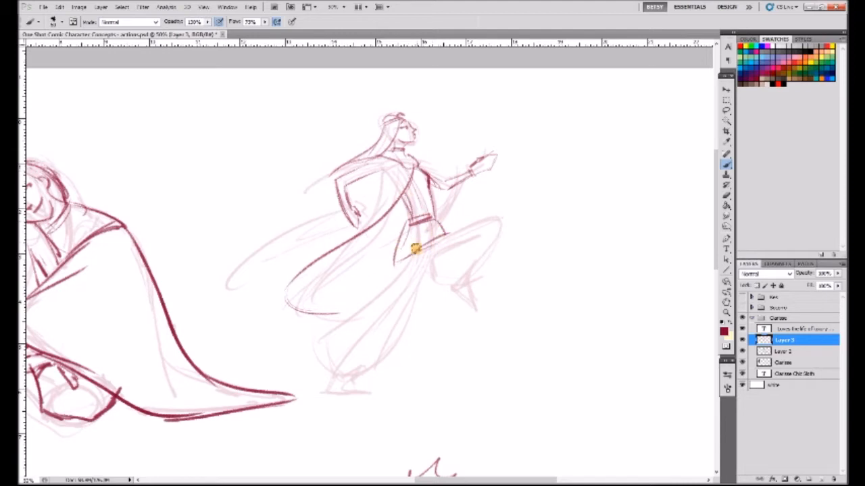
Darken the lunging figure's torso, belt, billowing robe and bent leg, and shade the seated figure's cloak fold.
left_click_drag(416, 249, 439, 265)
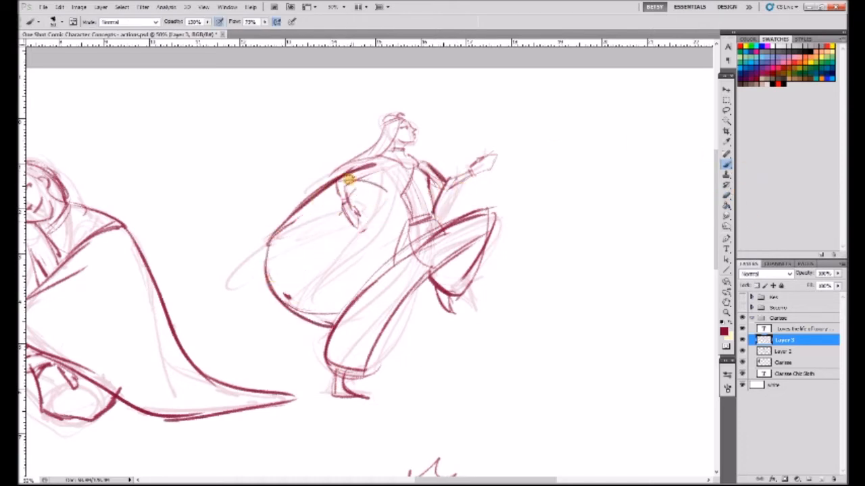
left_click_drag(365, 182, 432, 189)
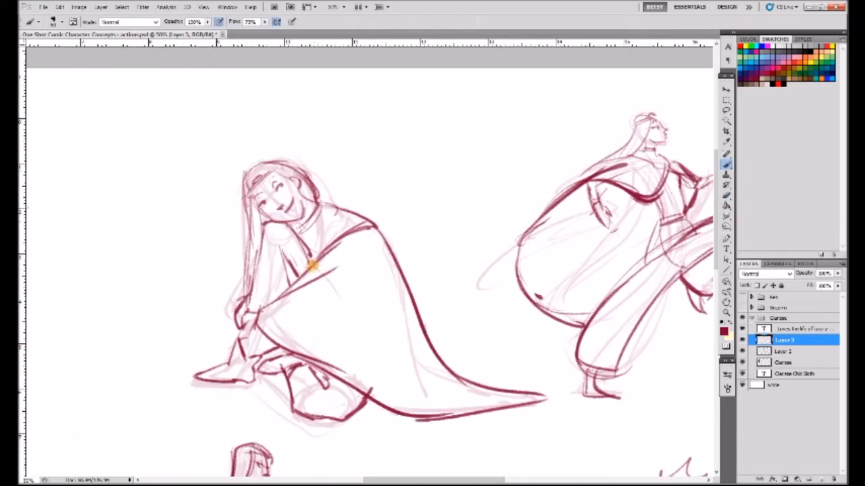
left_click_drag(317, 270, 257, 322)
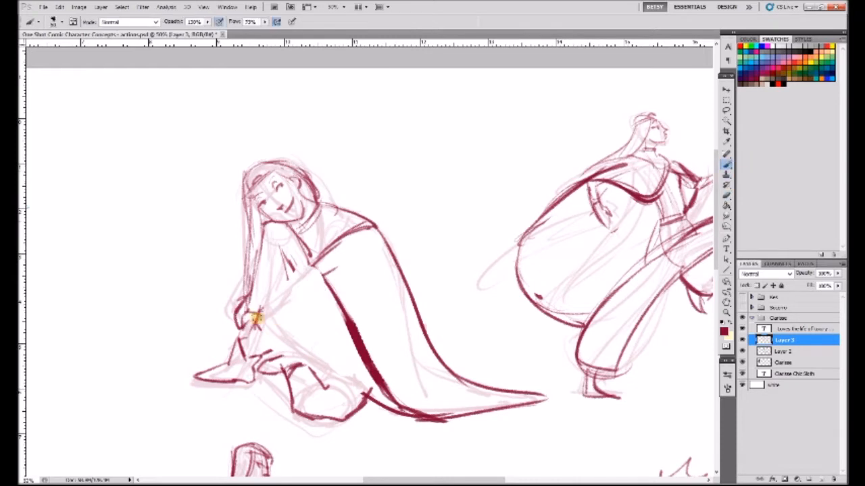
left_click_drag(257, 318, 358, 358)
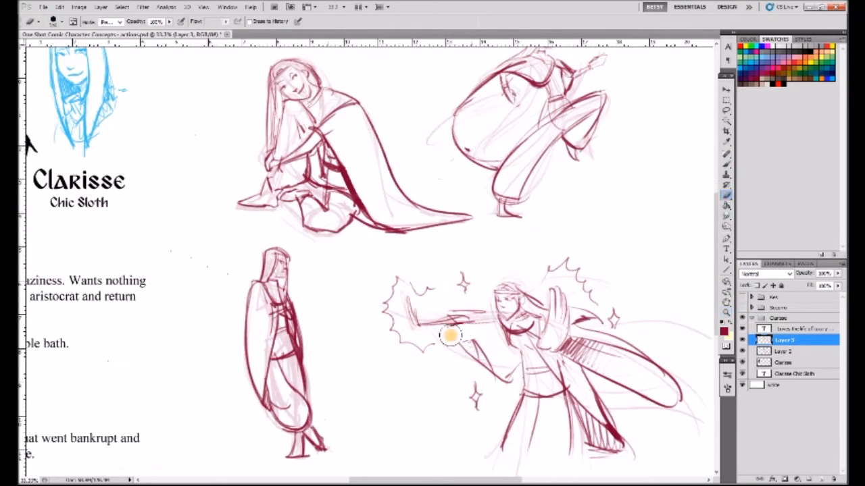
Hatch the action pose's sleeve and start the head and neck of a new front-facing pose.
left_click_drag(449, 335, 696, 365)
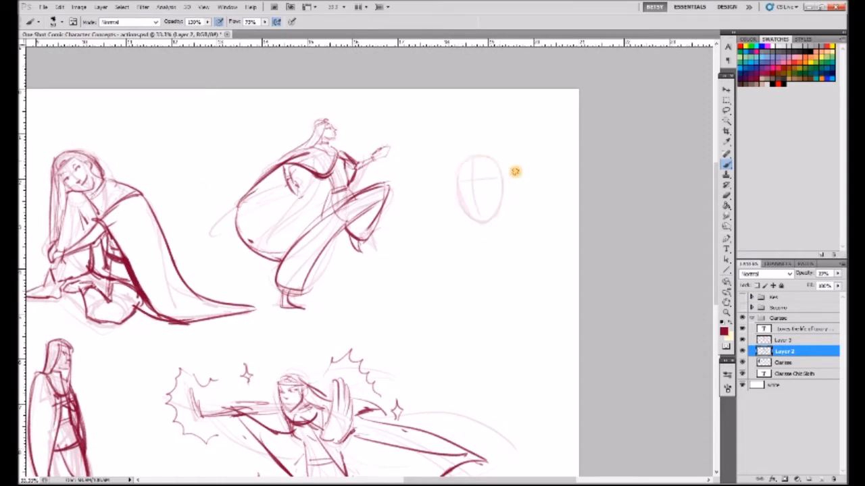
left_click_drag(516, 171, 478, 222)
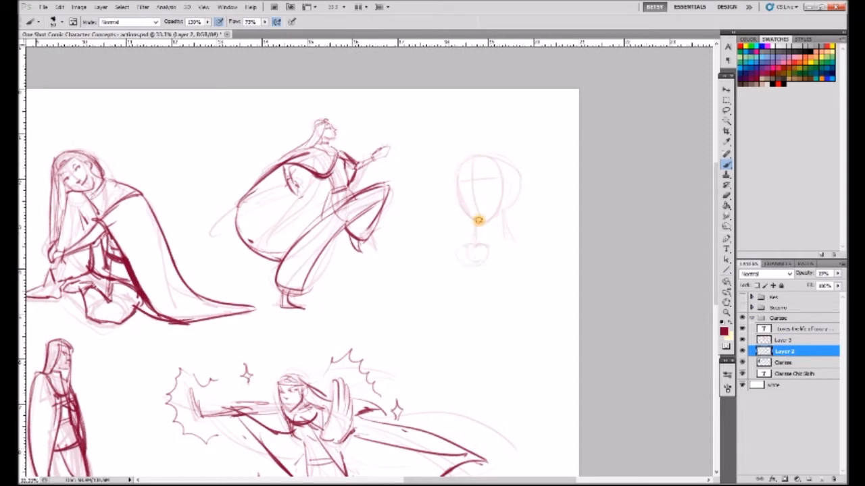
left_click_drag(479, 218, 447, 283)
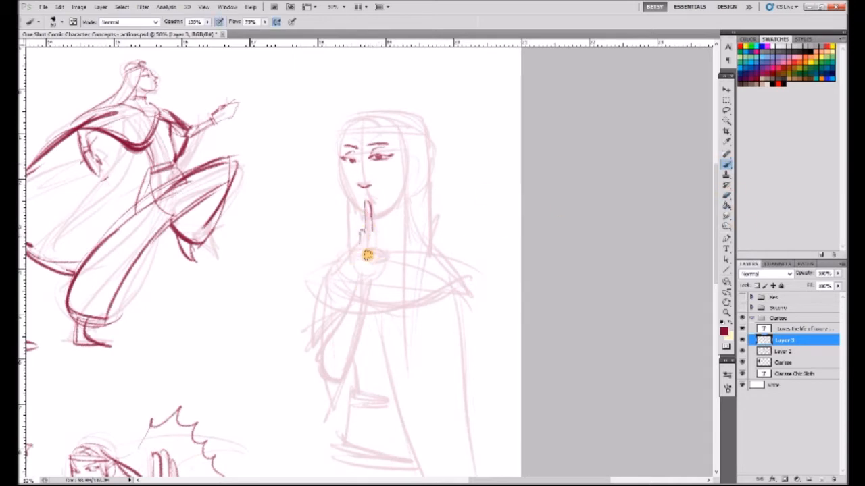
Refine the hand at her lips, the hairline, top of the head and long hair strand.
left_click_drag(368, 256, 340, 154)
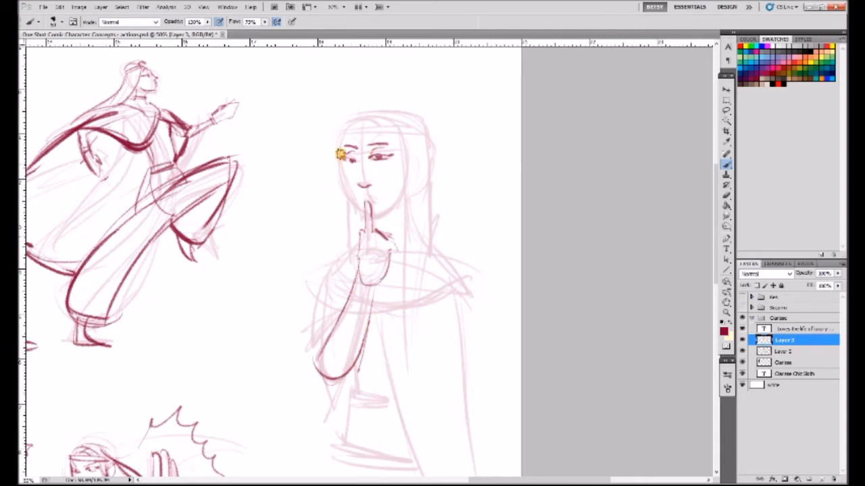
left_click_drag(337, 156, 379, 120)
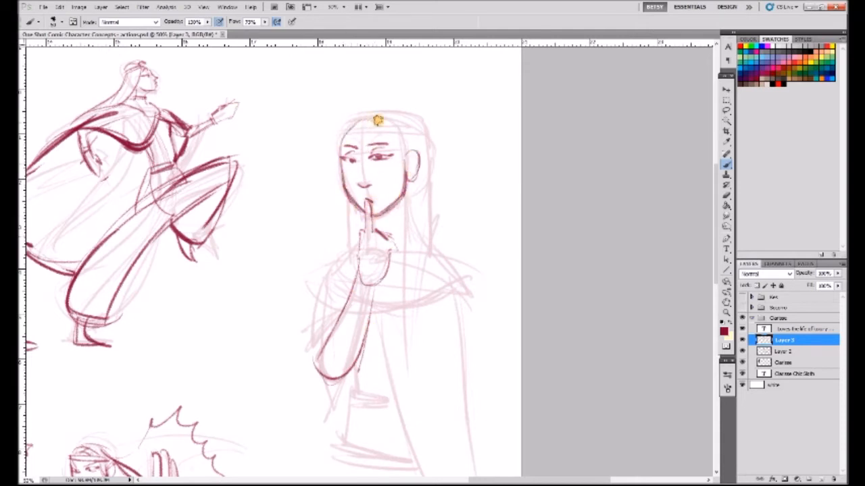
left_click_drag(378, 125, 379, 313)
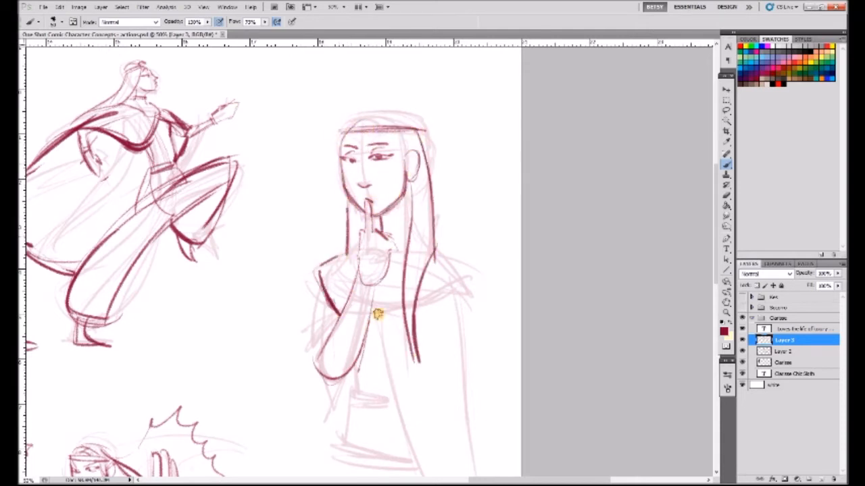
left_click_drag(378, 311, 345, 136)
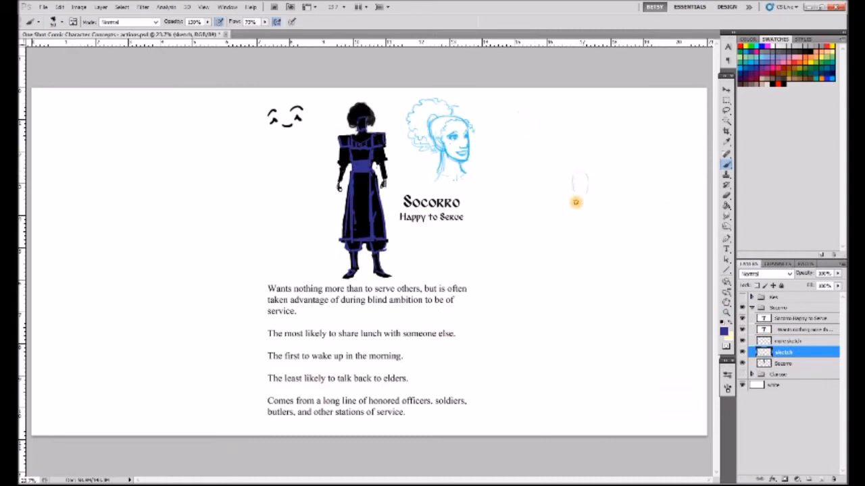
Block in Socorro's leaning-back torso, supporting arm, outstretched legs, bent knee, shoulder, hips and thigh.
left_click_drag(575, 203, 619, 254)
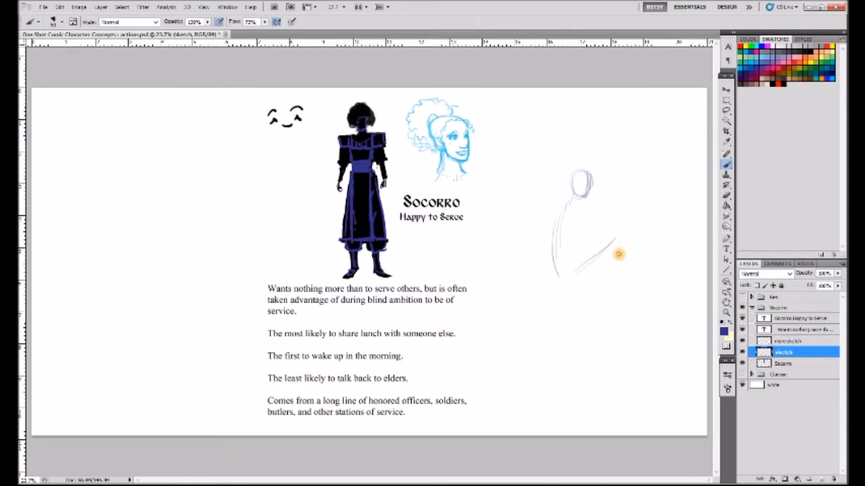
left_click_drag(618, 254, 559, 213)
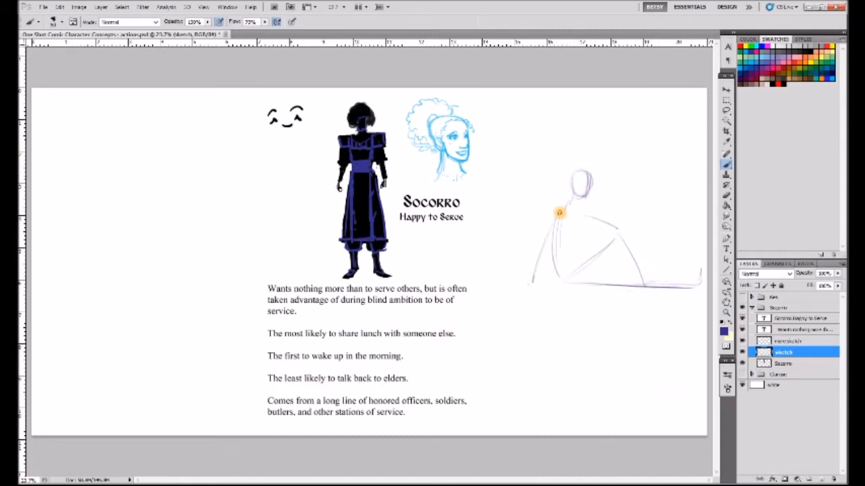
left_click_drag(560, 213, 547, 250)
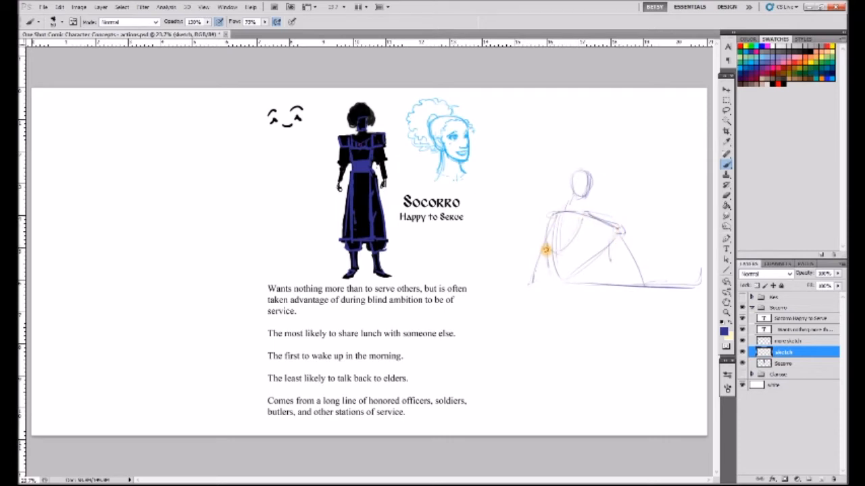
left_click_drag(546, 250, 696, 289)
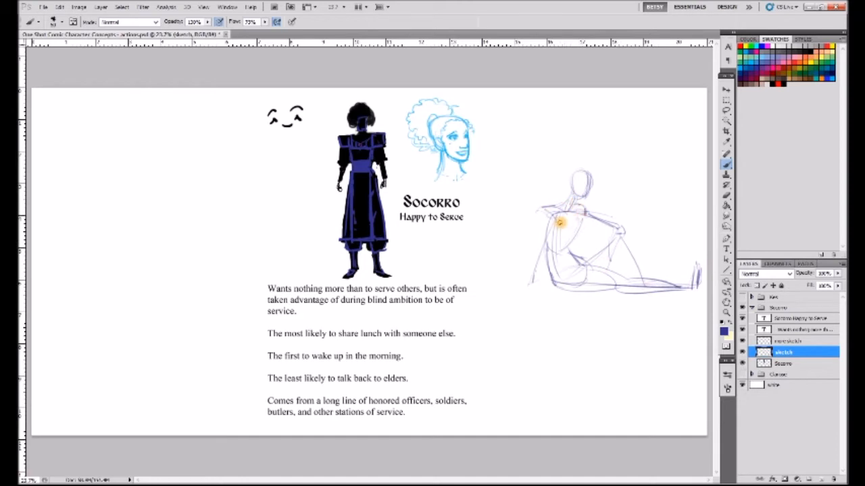
mouse_move(528, 230)
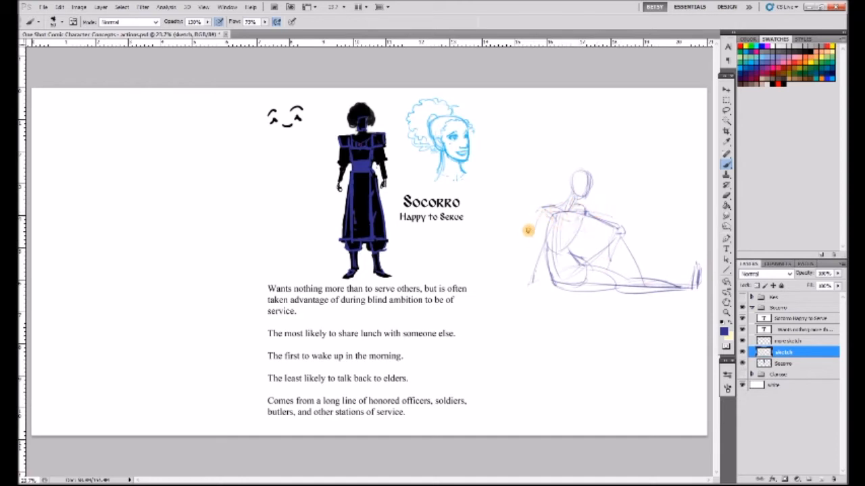
left_click_drag(529, 230, 608, 243)
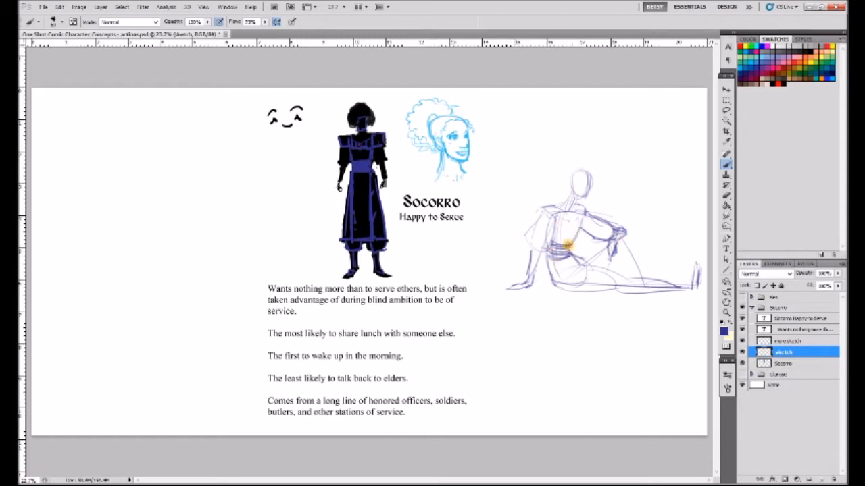
left_click_drag(567, 243, 608, 271)
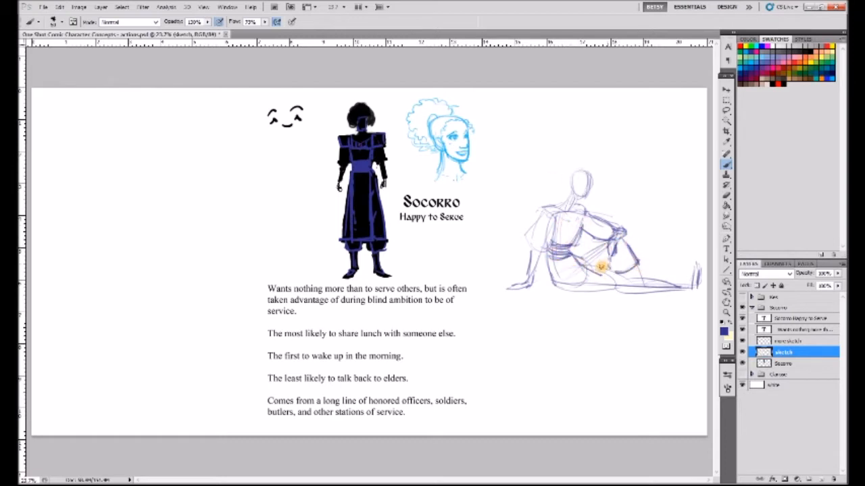
left_click_drag(595, 270, 669, 283)
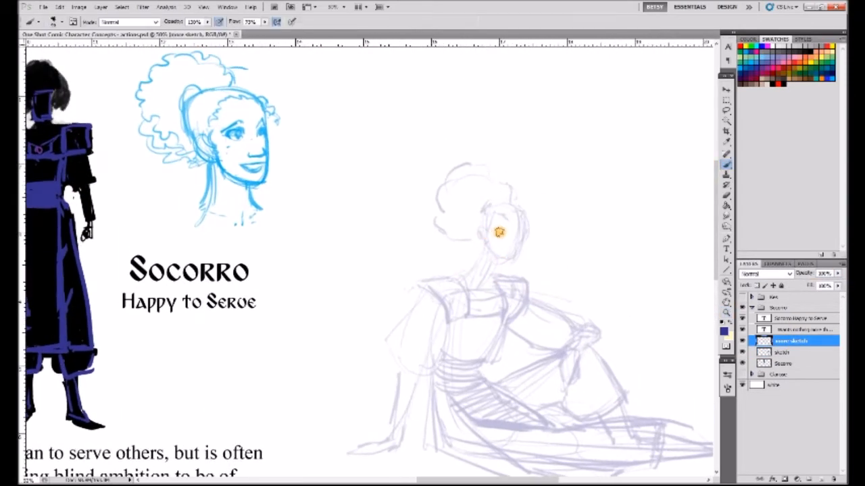
Draw her face with eyes and mouth, then firm up the outstretched leg and feet.
left_click_drag(498, 232, 516, 229)
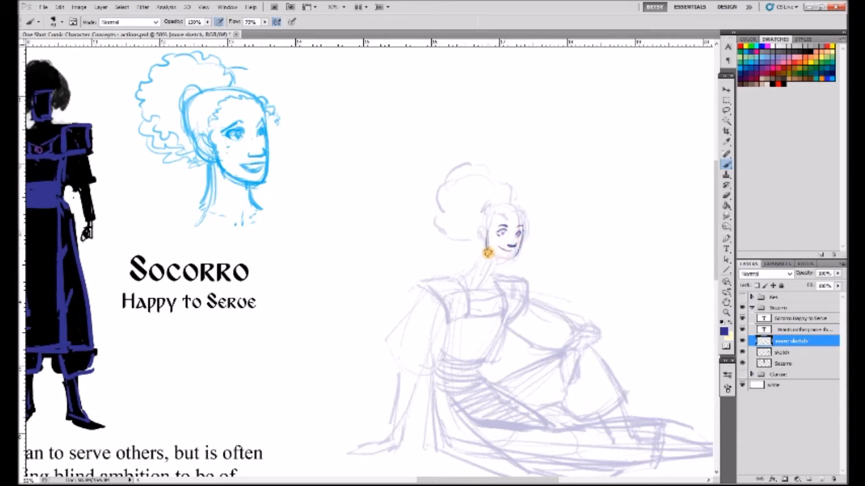
left_click_drag(500, 223, 513, 243)
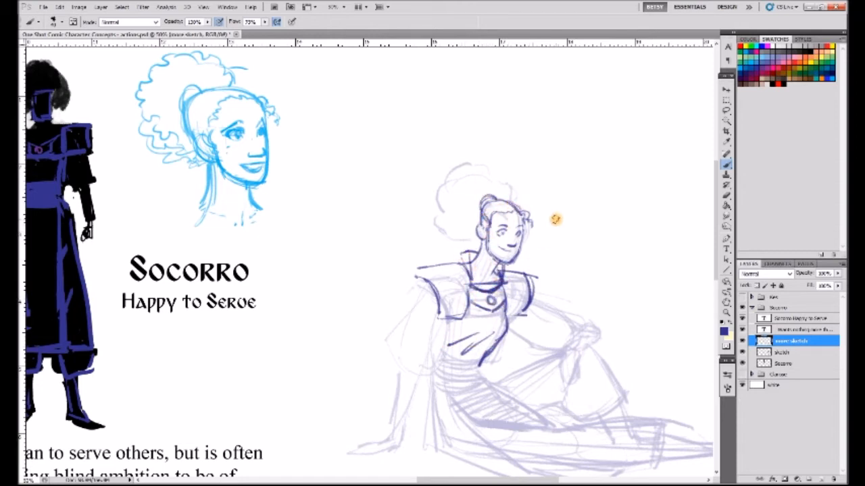
scroll("down", 3)
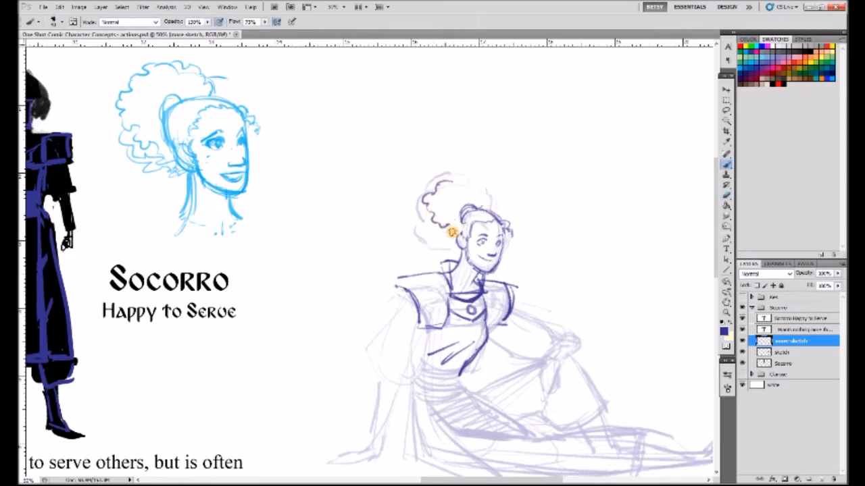
scroll("down", 3)
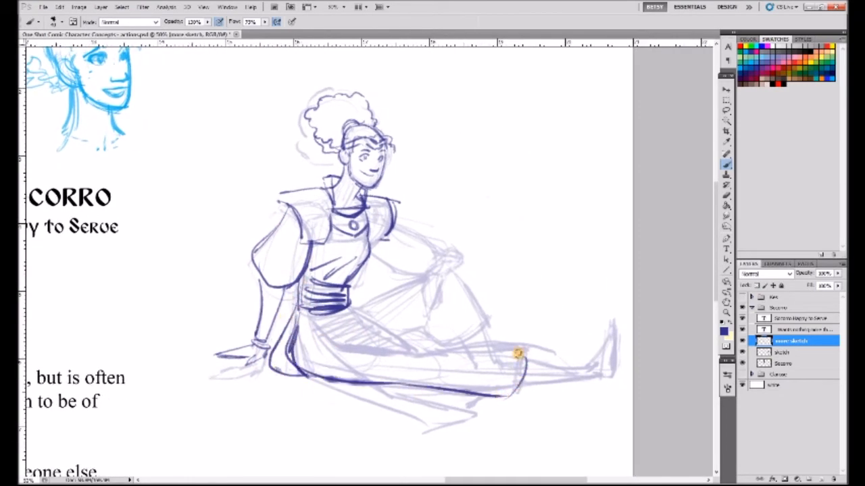
left_click_drag(516, 354, 385, 385)
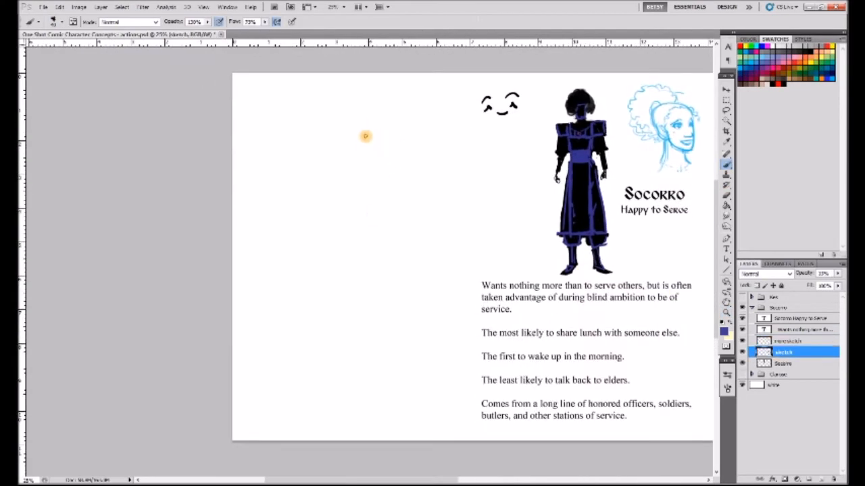
Rough in Socorro's standing head and body with a raised arm holding the pole, then detail the head.
left_click_drag(364, 137, 373, 215)
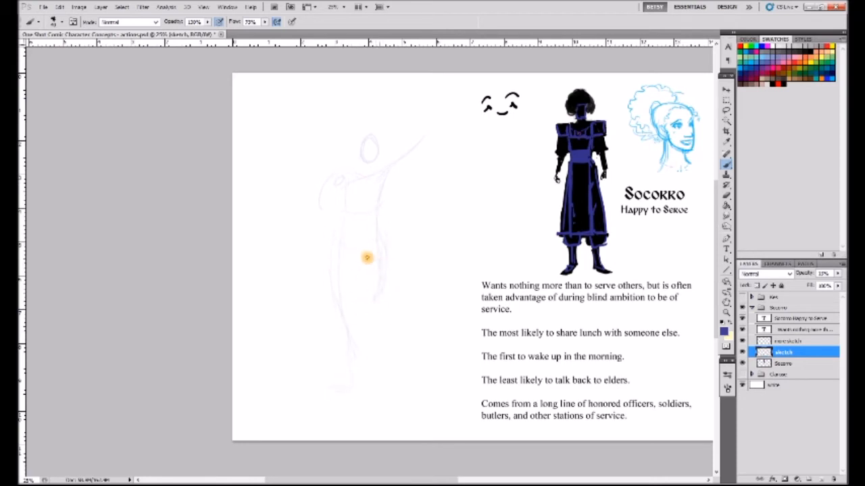
left_click_drag(367, 257, 373, 227)
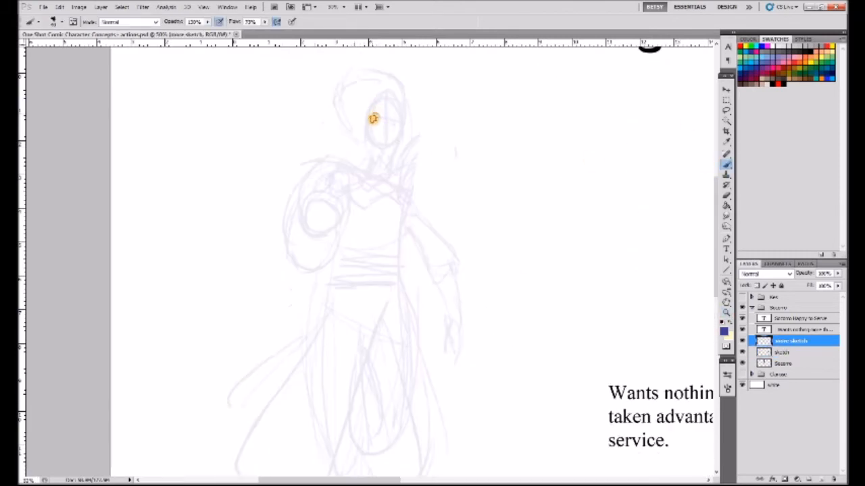
left_click_drag(373, 119, 384, 127)
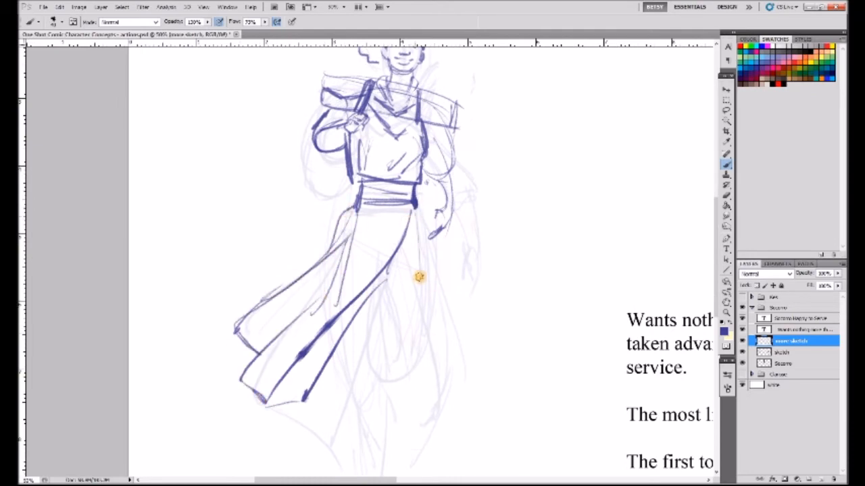
scroll("down", 3)
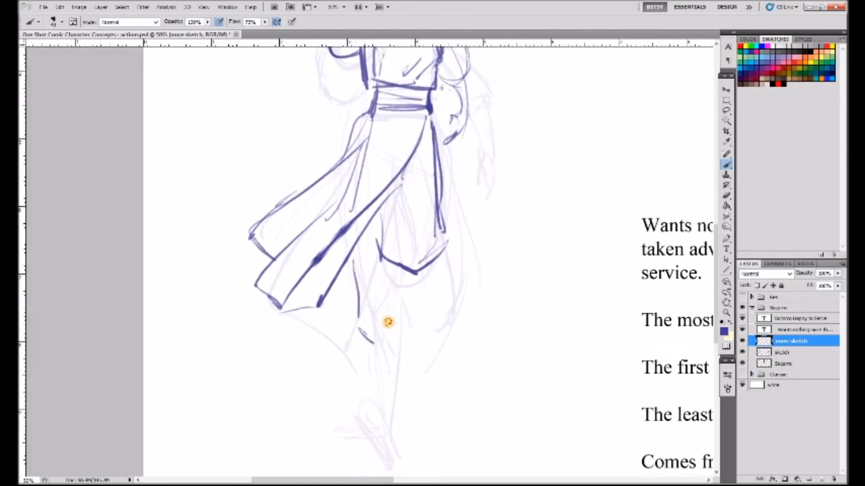
scroll("down", 3)
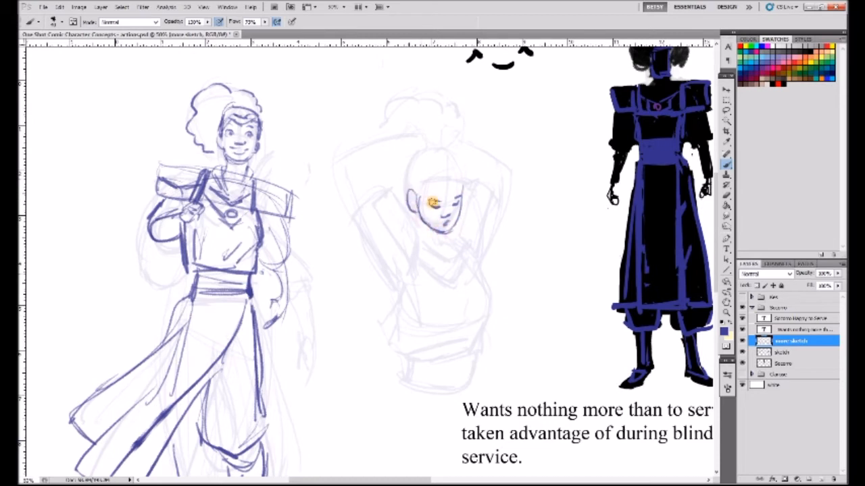
Sketch the face and hair bun of Socorro's arms-raised hair-tying bust.
left_click_drag(433, 202, 439, 146)
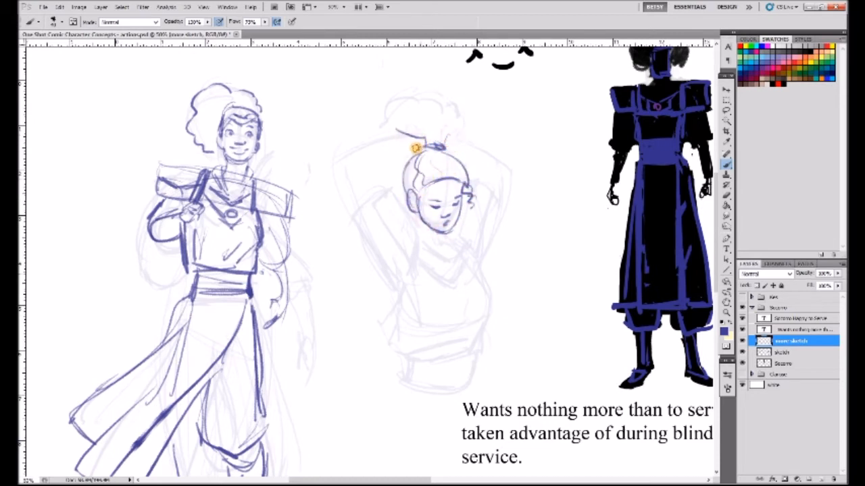
left_click_drag(416, 146, 365, 159)
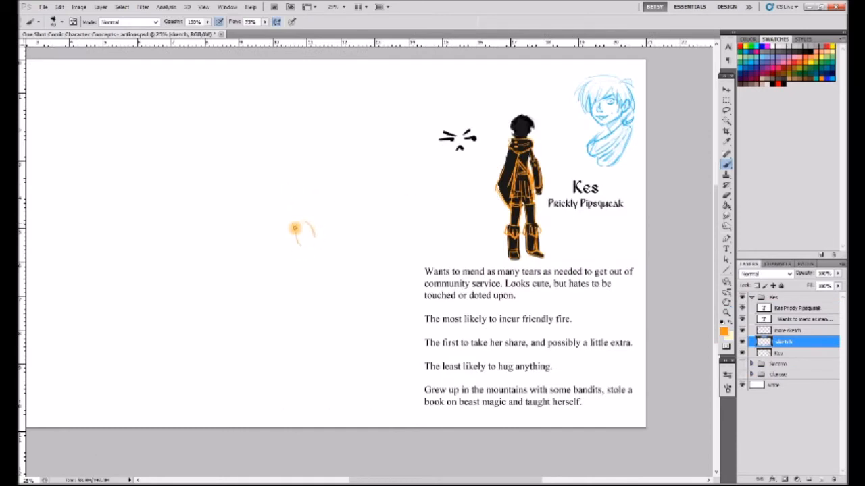
Rough a crouching Kes pose in orange with folded legs and an arm reaching left.
left_click_drag(304, 230, 273, 295)
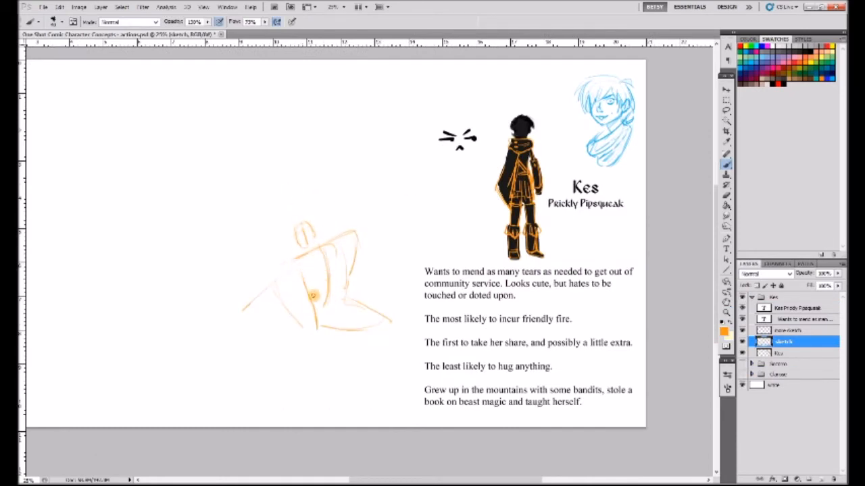
left_click_drag(311, 297, 365, 324)
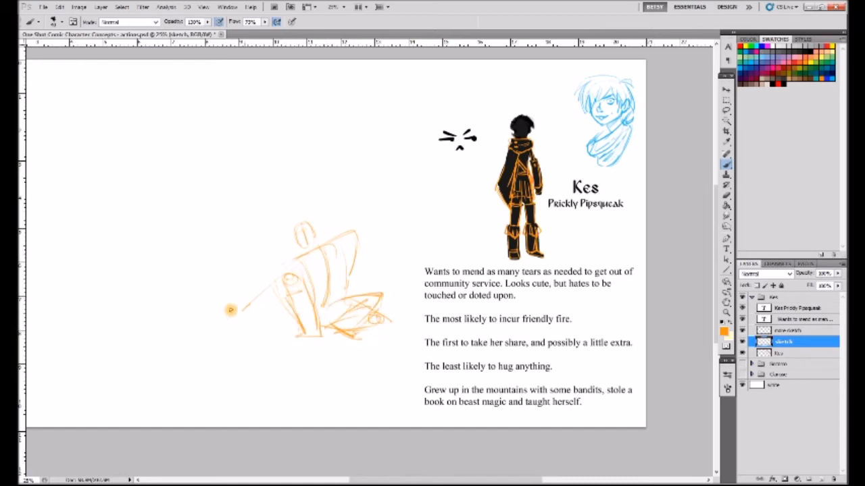
left_click_drag(230, 309, 358, 246)
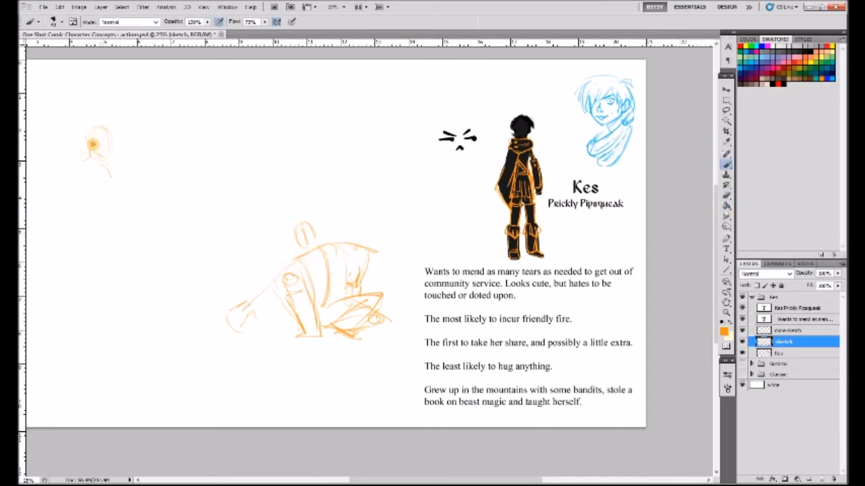
Rough a standing figure at left, a small raised-arm figure top middle, and a long curved gesture line.
left_click_drag(98, 142, 41, 228)
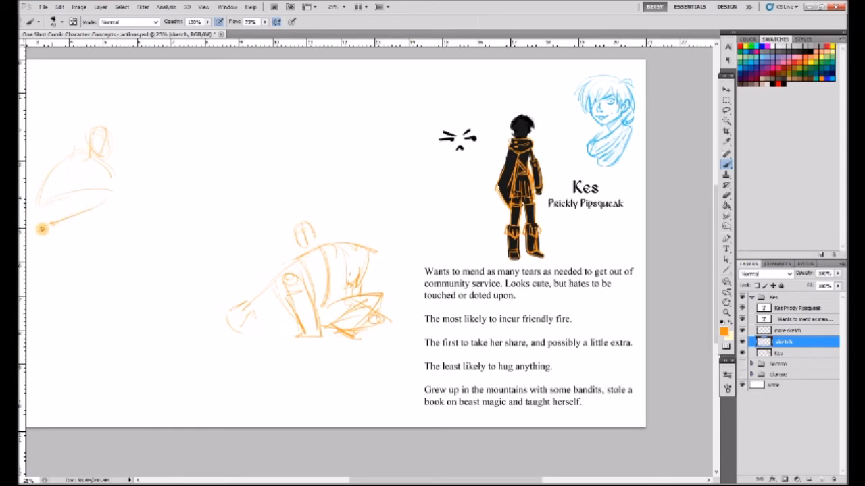
left_click_drag(40, 228, 95, 167)
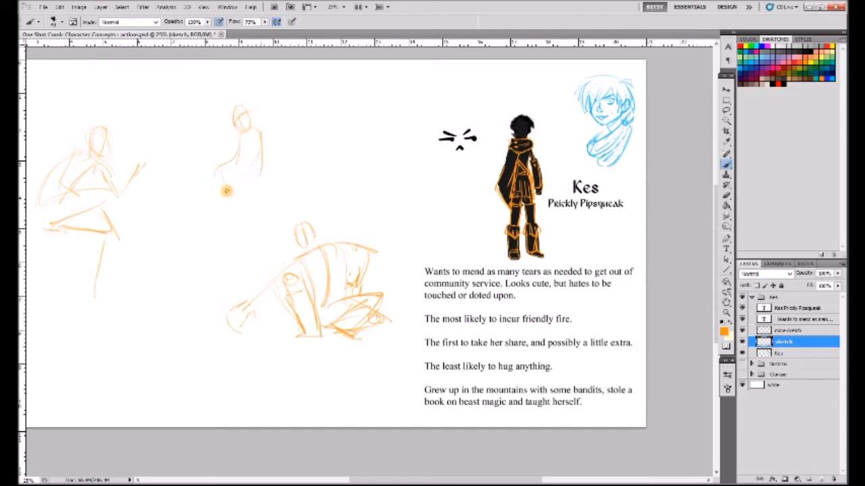
left_click_drag(227, 191, 263, 154)
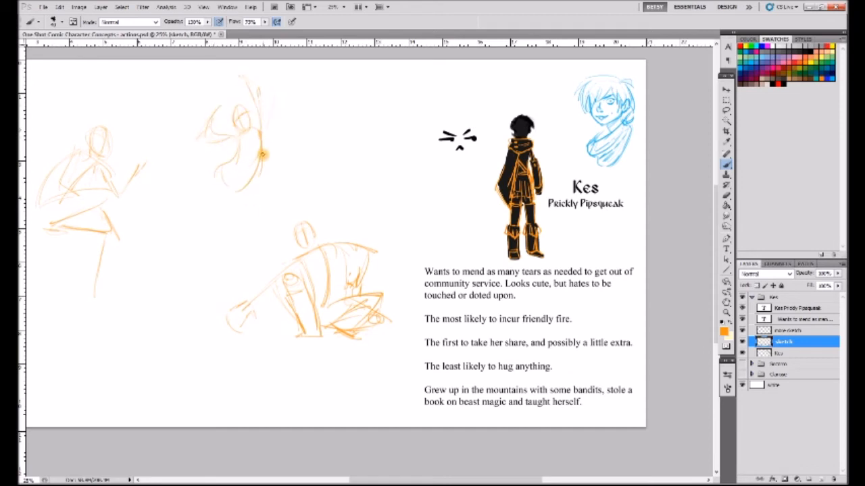
left_click_drag(260, 155, 162, 340)
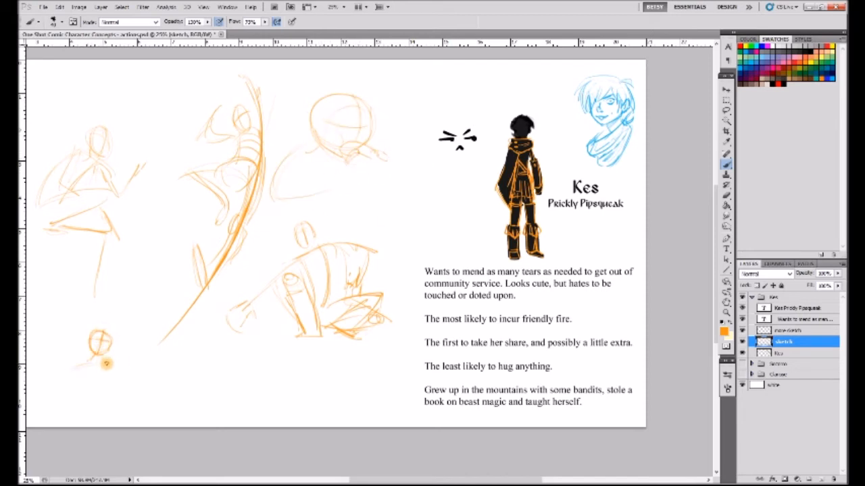
left_click_drag(101, 351, 101, 405)
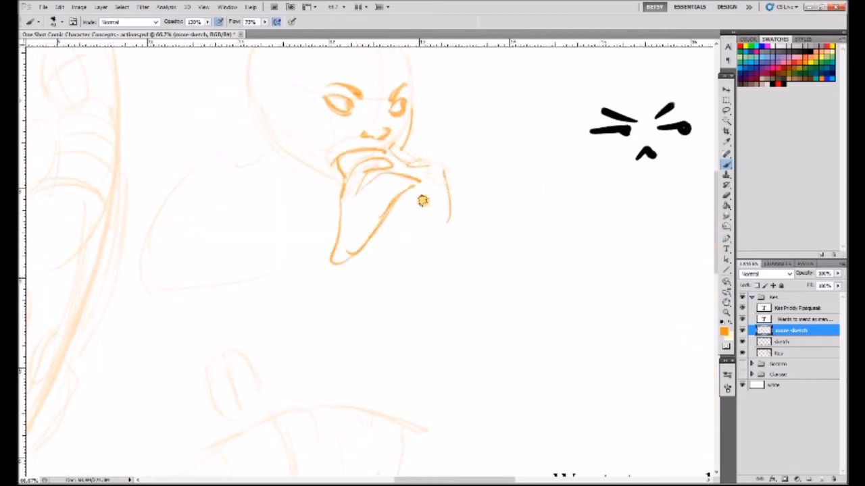
Draw Kes's hand raised to her mouth over the rough head sketch.
left_click_drag(418, 203, 176, 329)
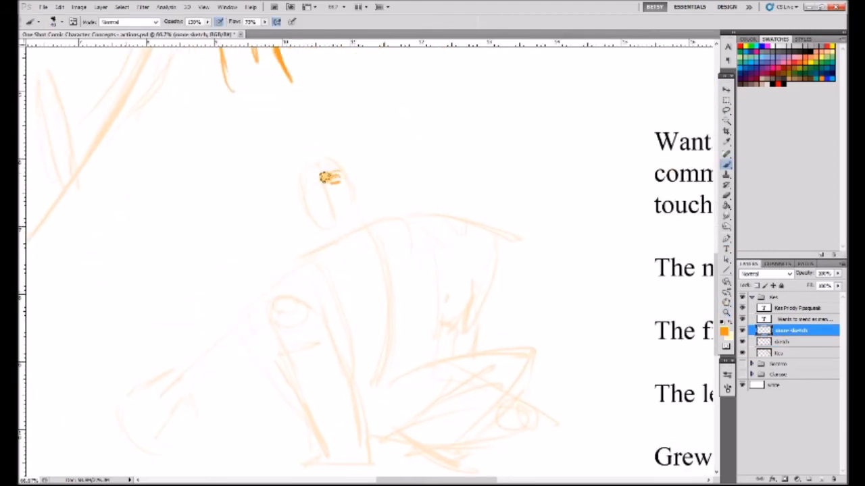
Redraw the seated pose's head, hair, face, collar, torso, legs and boots in dark orange.
left_click_drag(331, 178, 323, 203)
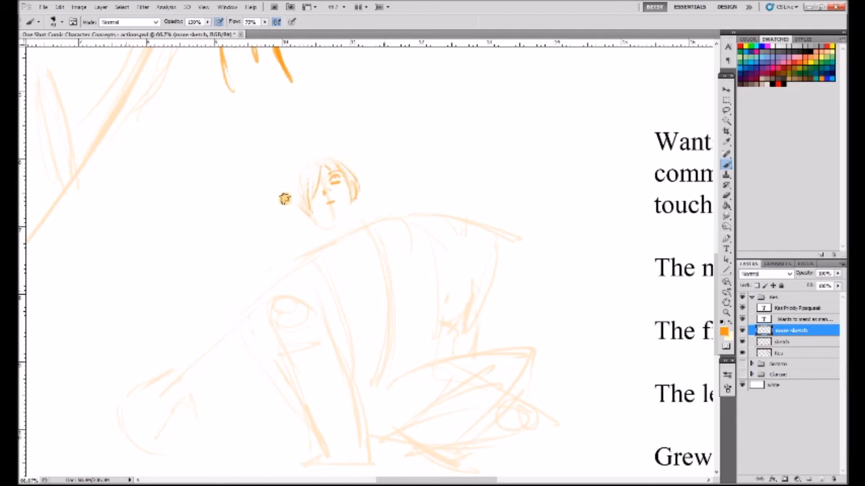
left_click_drag(284, 197, 323, 222)
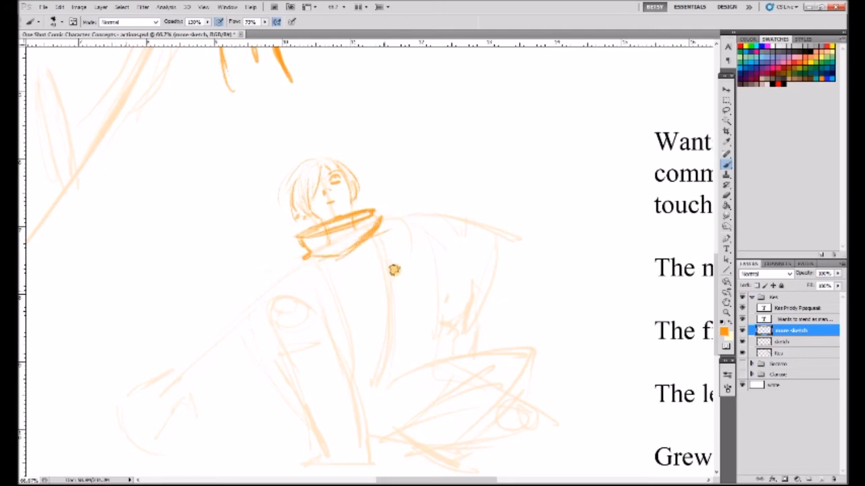
scroll("down", 3)
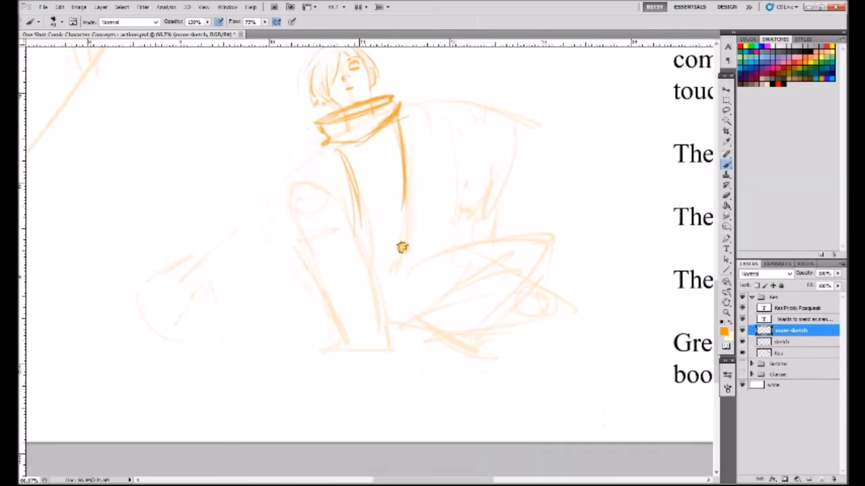
left_click_drag(402, 249, 314, 196)
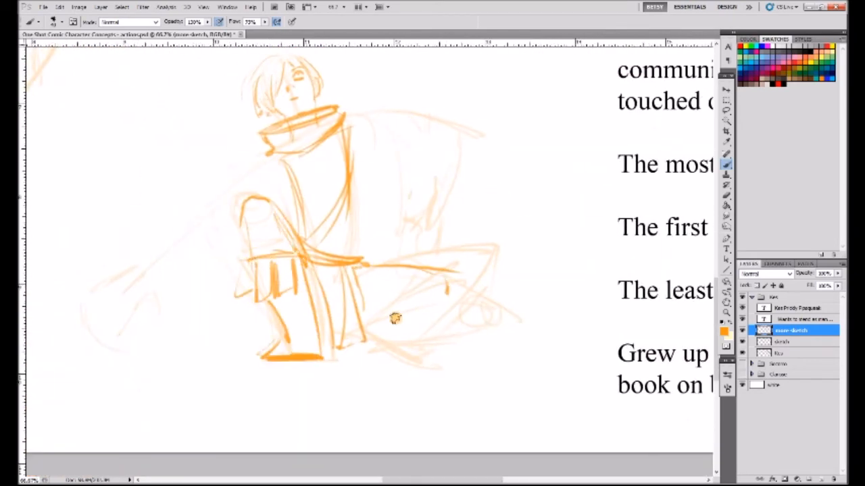
left_click_drag(394, 317, 394, 297)
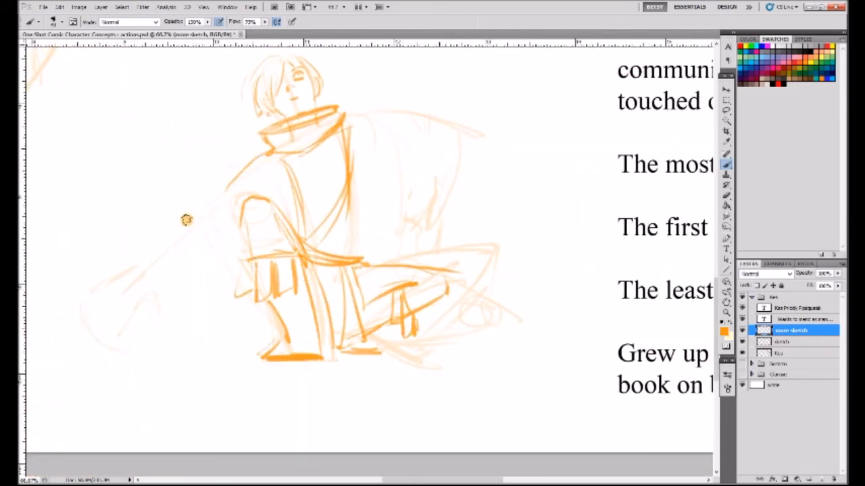
Add the outstretched left arm, raised right arm and hatched shading on the cloak.
left_click_drag(186, 219, 105, 308)
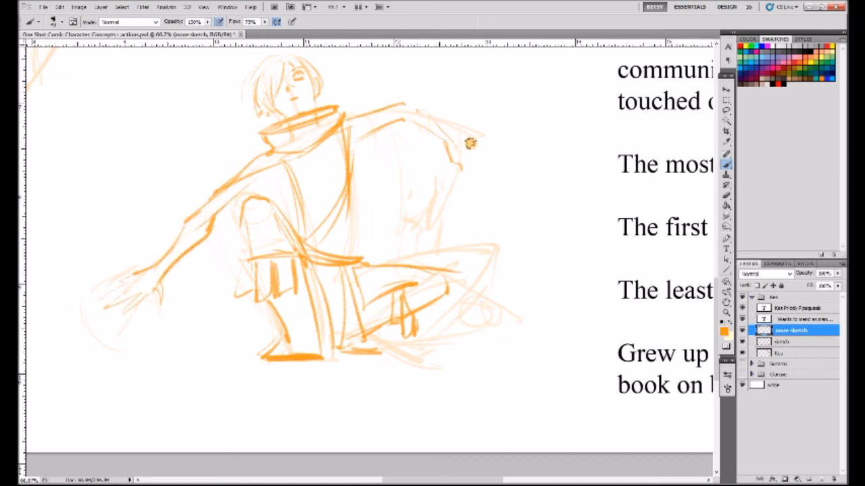
left_click_drag(466, 142, 255, 203)
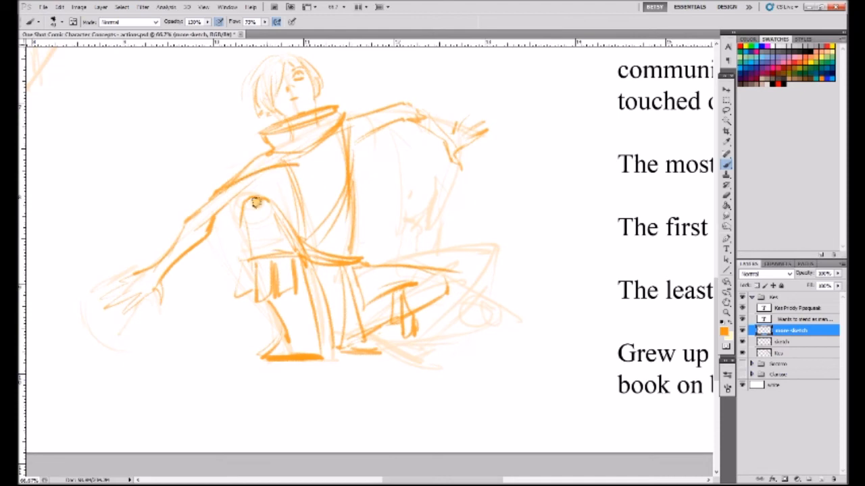
left_click_drag(257, 203, 264, 329)
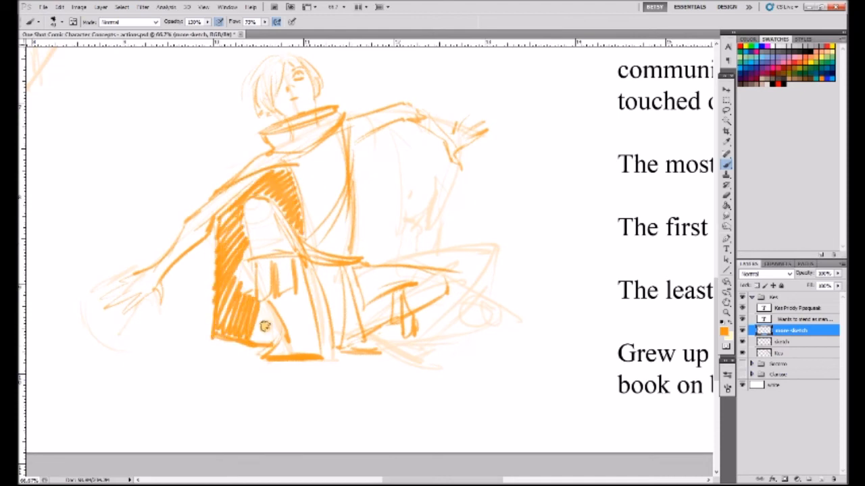
left_click_drag(263, 324, 283, 137)
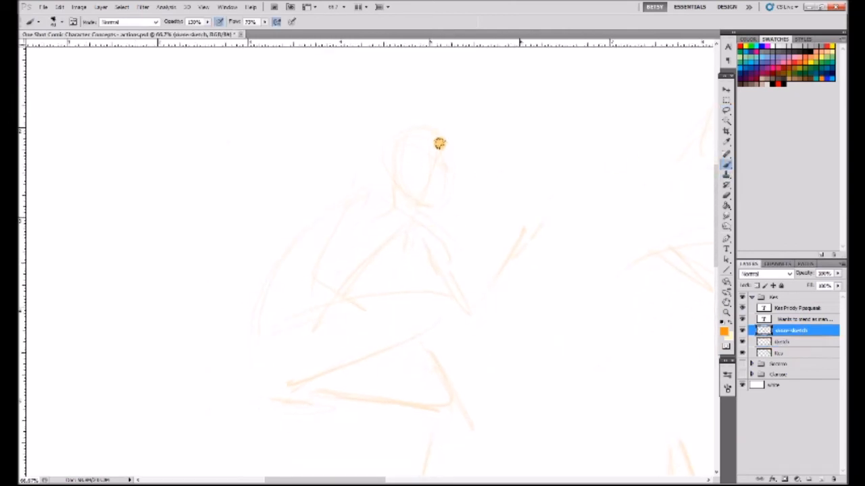
Trace the crouching pose's head, face, hair, scarf, cloak, bent leg and foot in darker orange.
left_click_drag(439, 144, 429, 174)
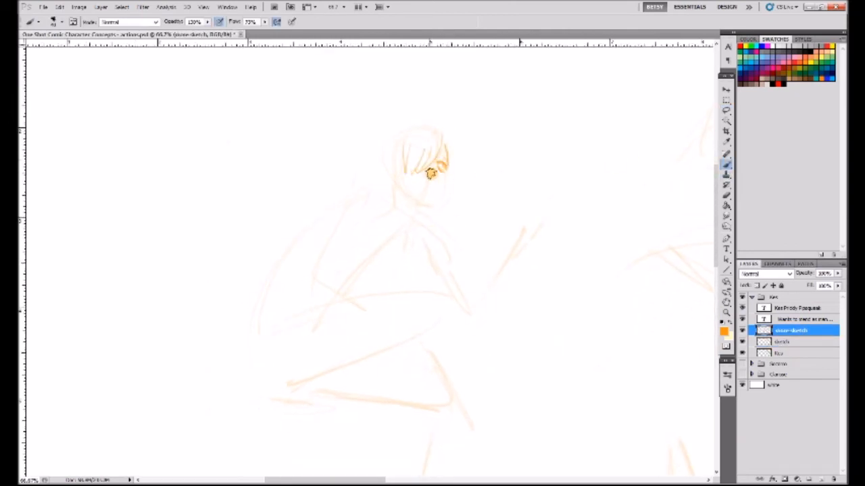
left_click_drag(430, 173, 395, 155)
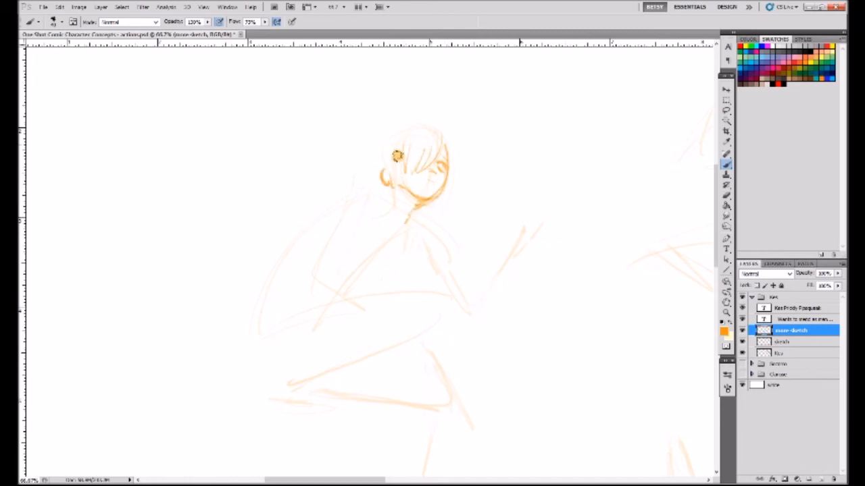
left_click_drag(394, 155, 398, 223)
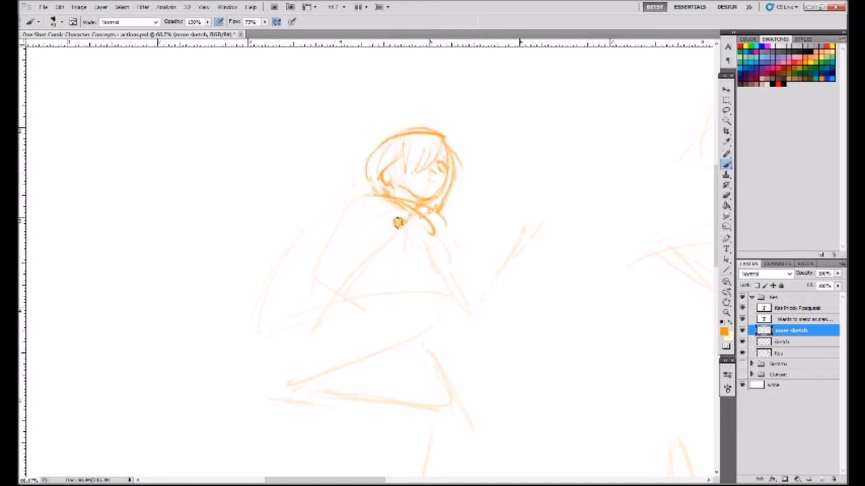
left_click_drag(378, 217, 311, 362)
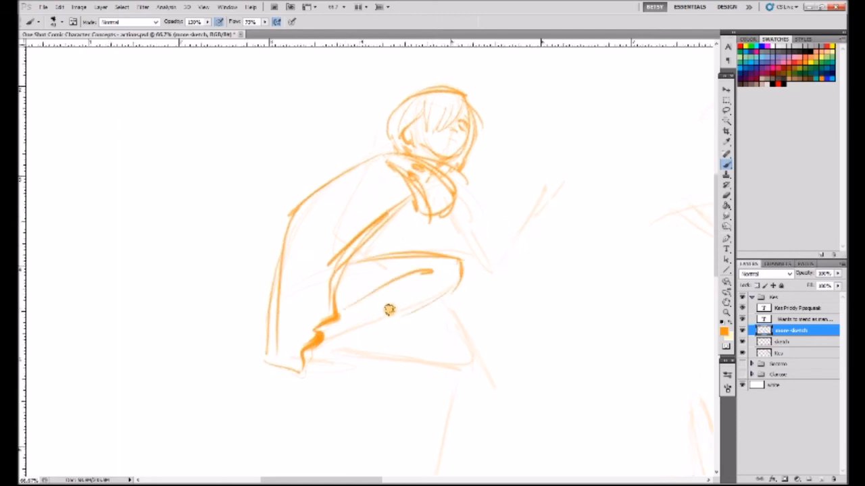
left_click_drag(392, 311, 405, 230)
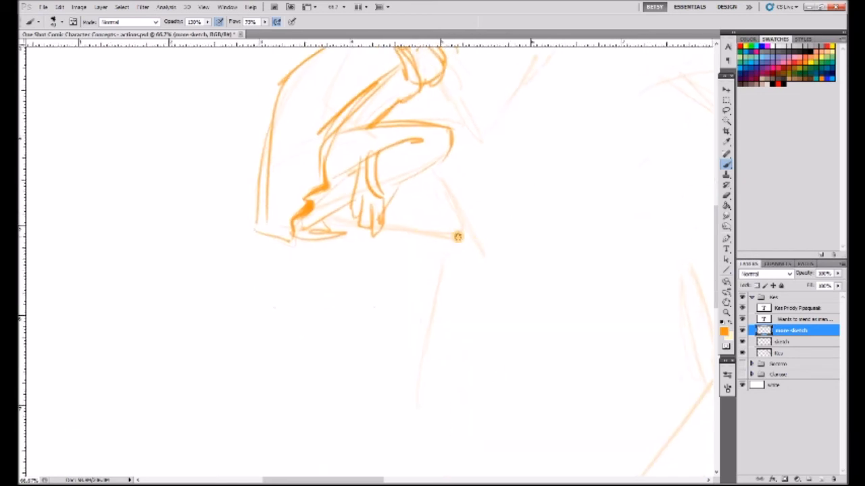
left_click_drag(457, 237, 416, 360)
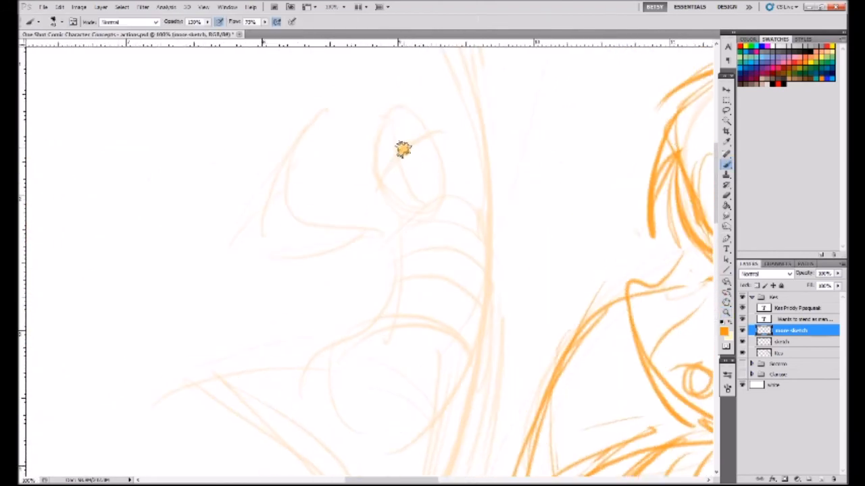
Draw the leaping pose's face, spiky hair, bent arm and collar.
left_click_drag(402, 149, 389, 173)
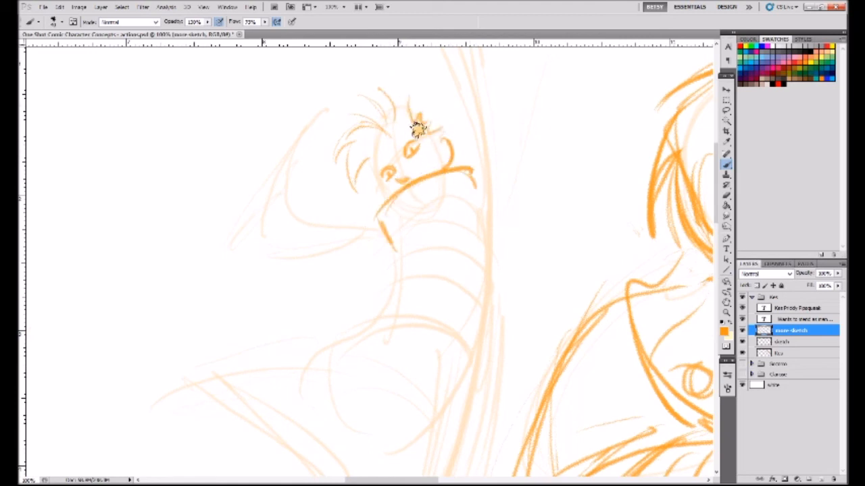
left_click_drag(419, 129, 425, 83)
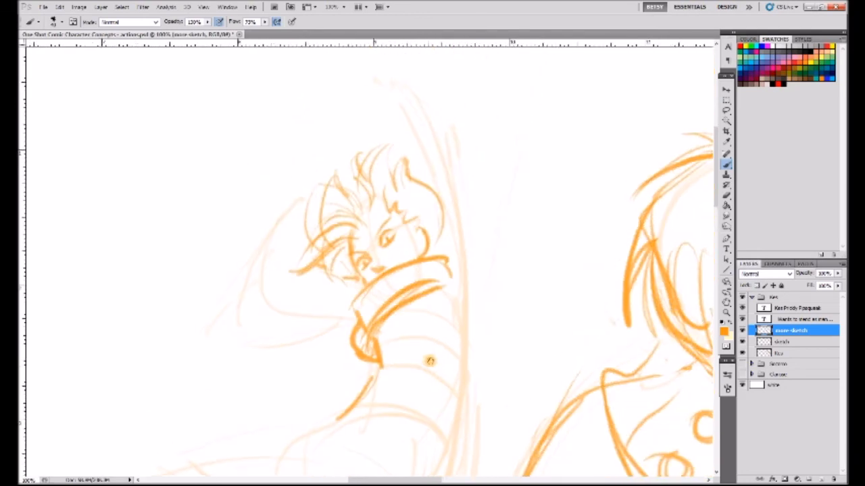
left_click_drag(429, 362, 439, 111)
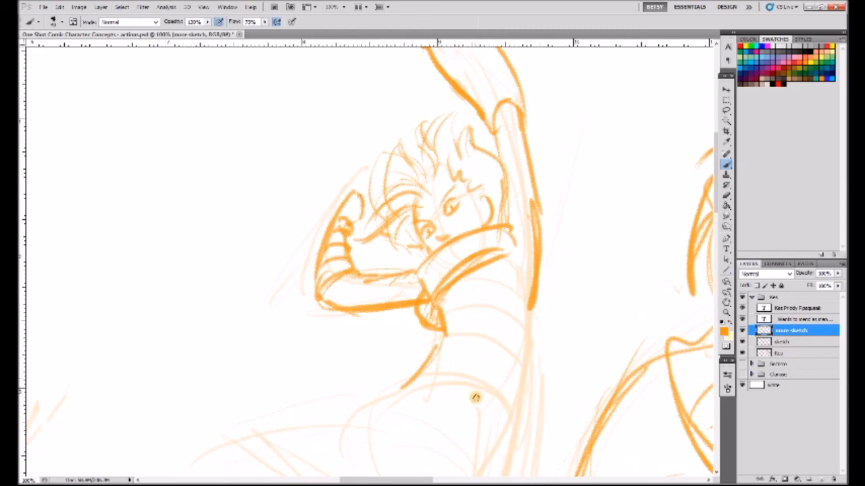
scroll("down", 3)
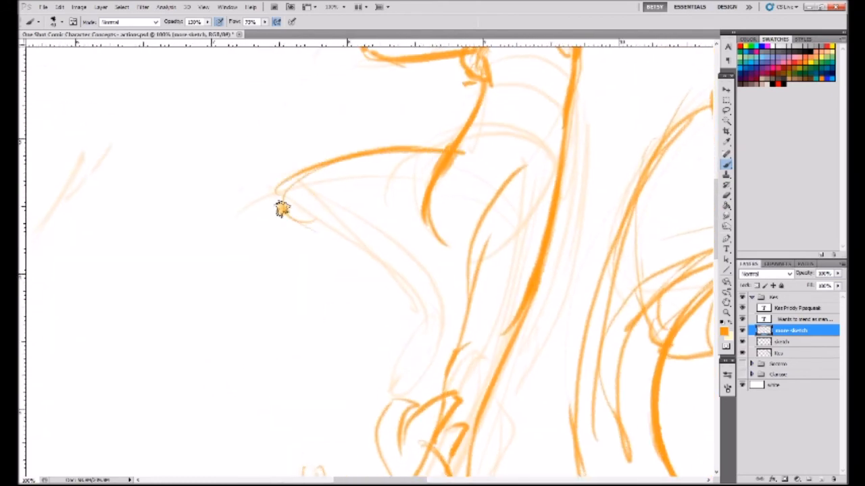
Add the leftward line and raised arm, then select the leaping figure for adjusting.
left_click_drag(281, 209, 354, 378)
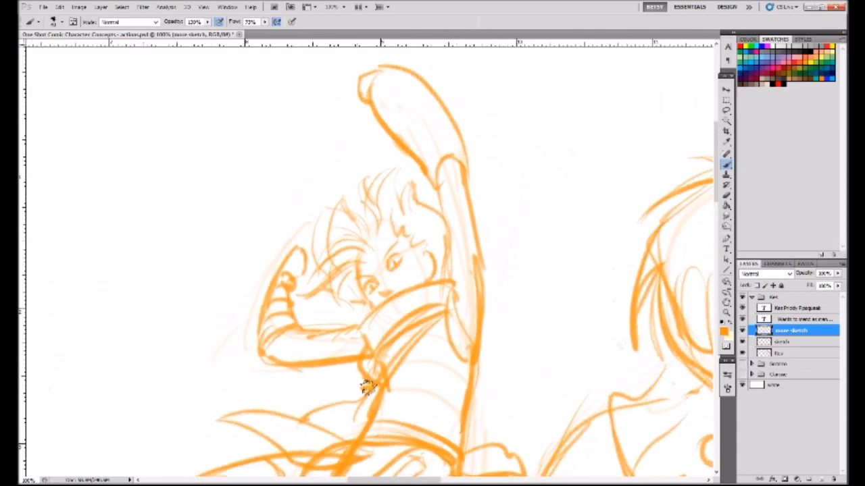
left_click_drag(367, 389, 196, 133)
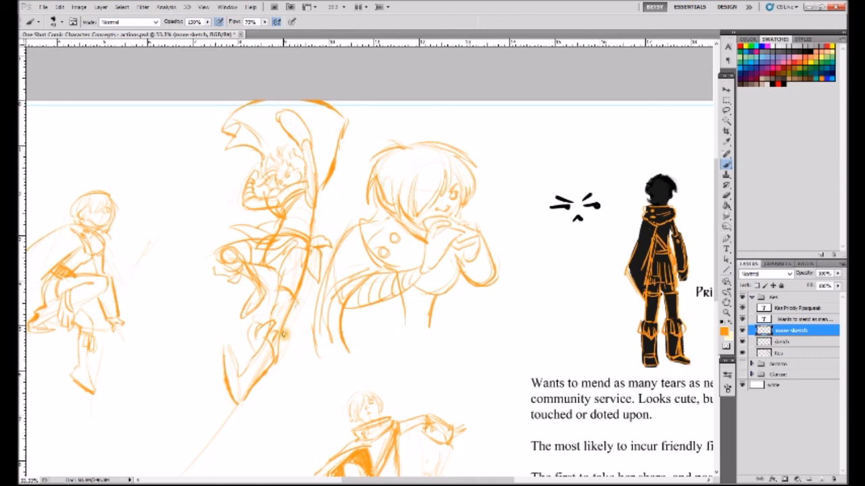
left_click_drag(291, 203, 277, 331)
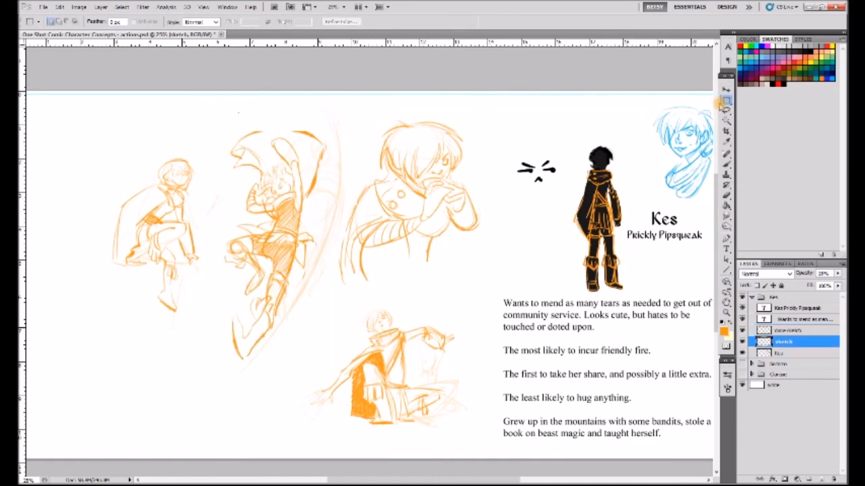
left_click(727, 89)
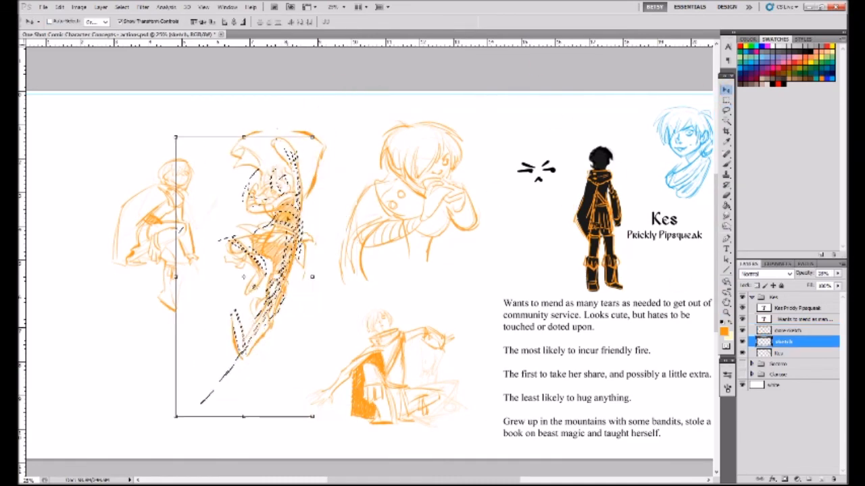